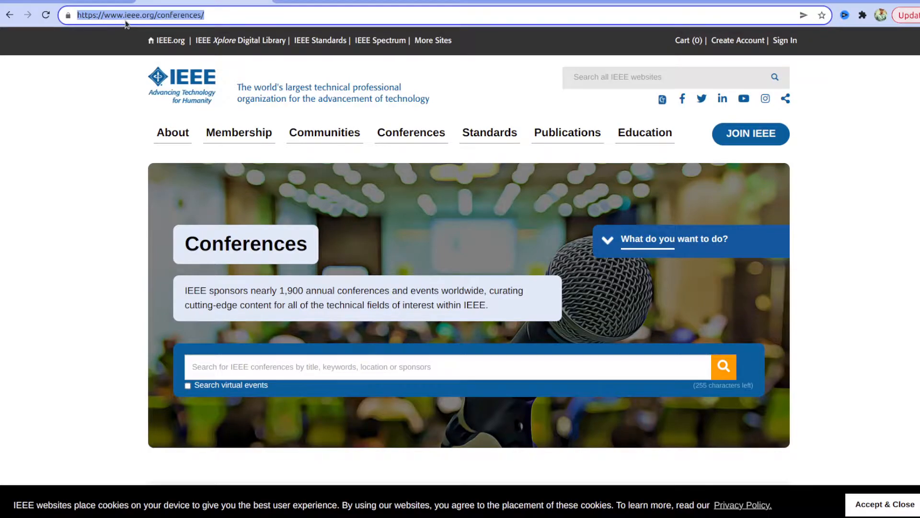
mouse_move(195, 22)
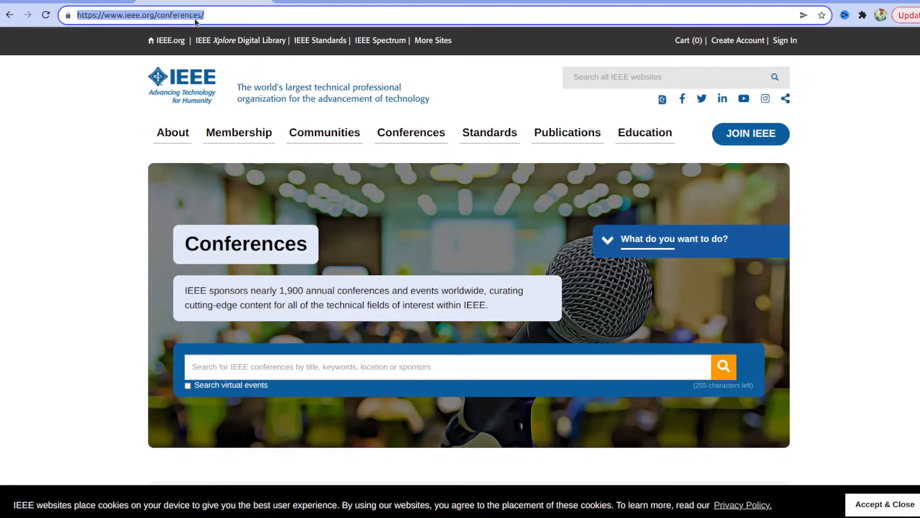
Step: Search IEEE conferences for 'Pakistan' and review the five results, including ICoDT2, ICAI and IBCAST
scroll(down, 3)
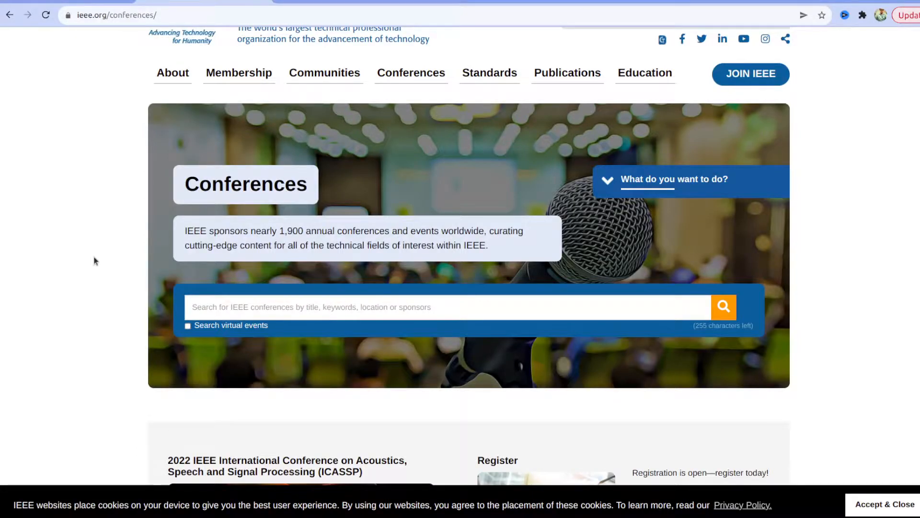
mouse_move(322, 306)
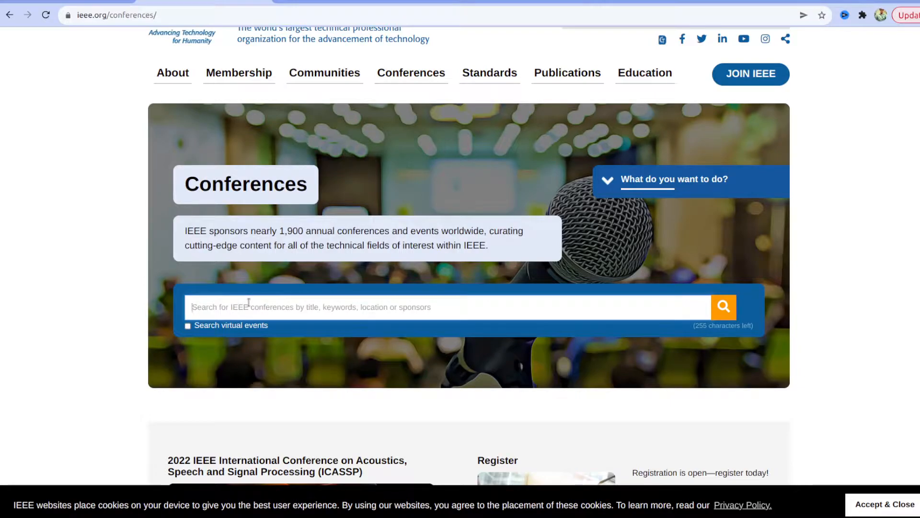
text(pakistan)
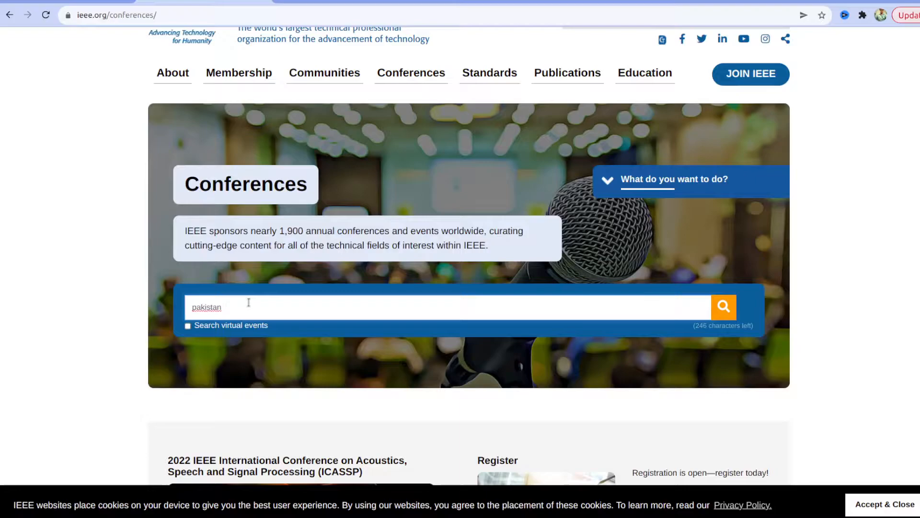
text(Pakistan)
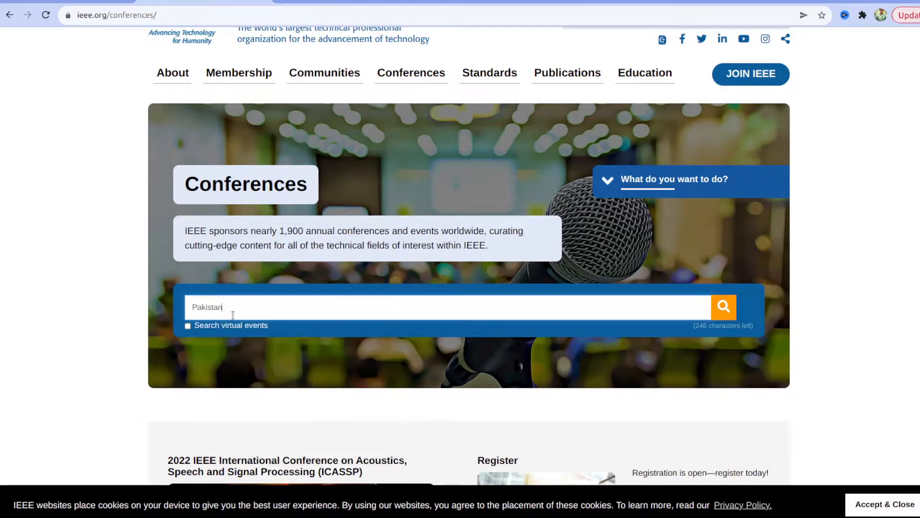
click(722, 307)
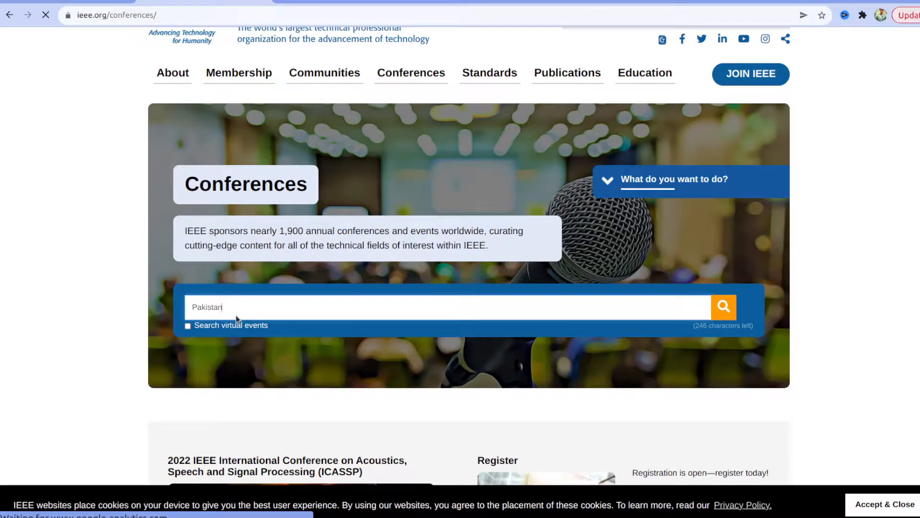
click(723, 306)
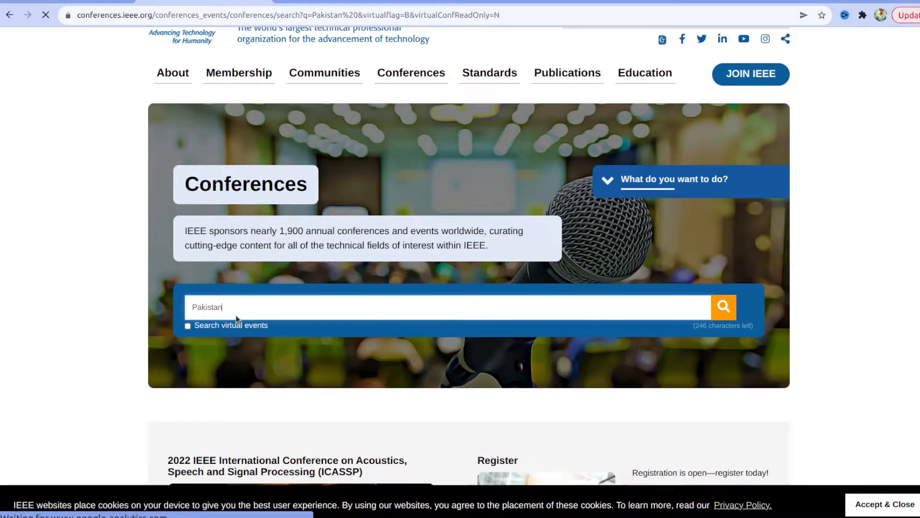
click(724, 307)
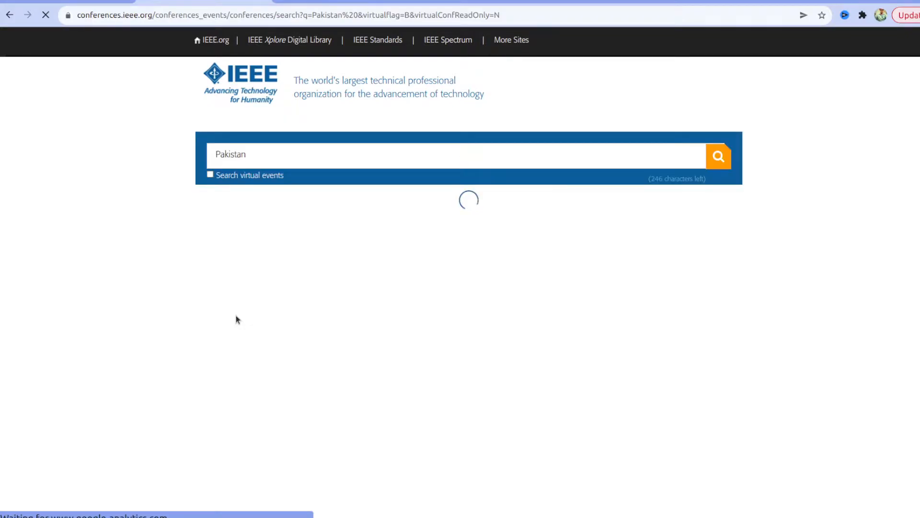
mouse_move(132, 269)
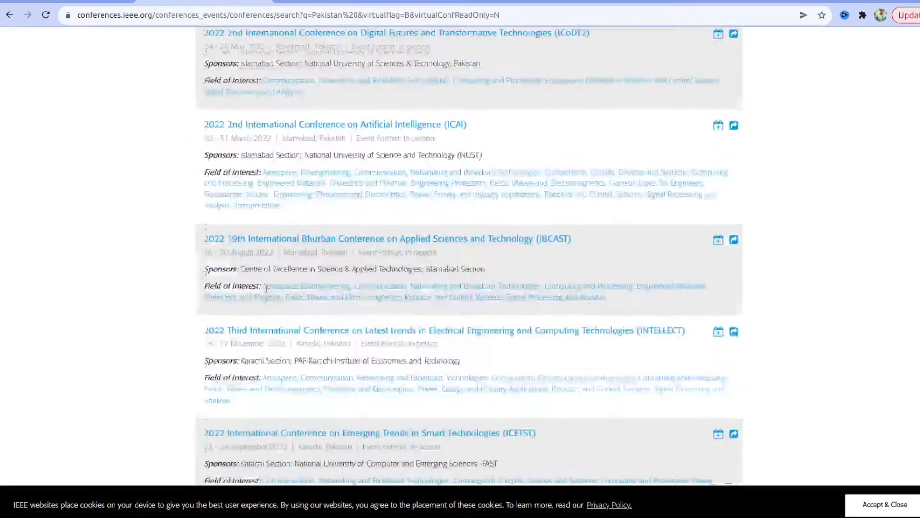
scroll(up, 3)
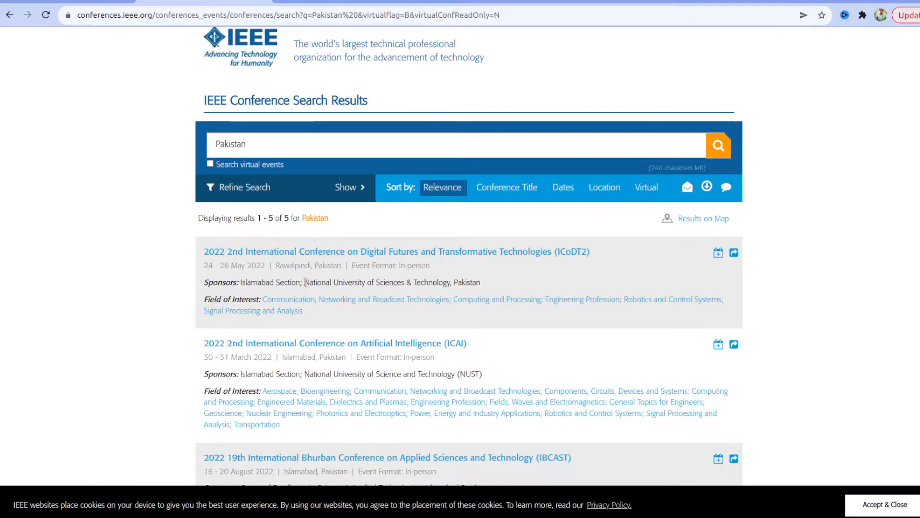
mouse_move(502, 276)
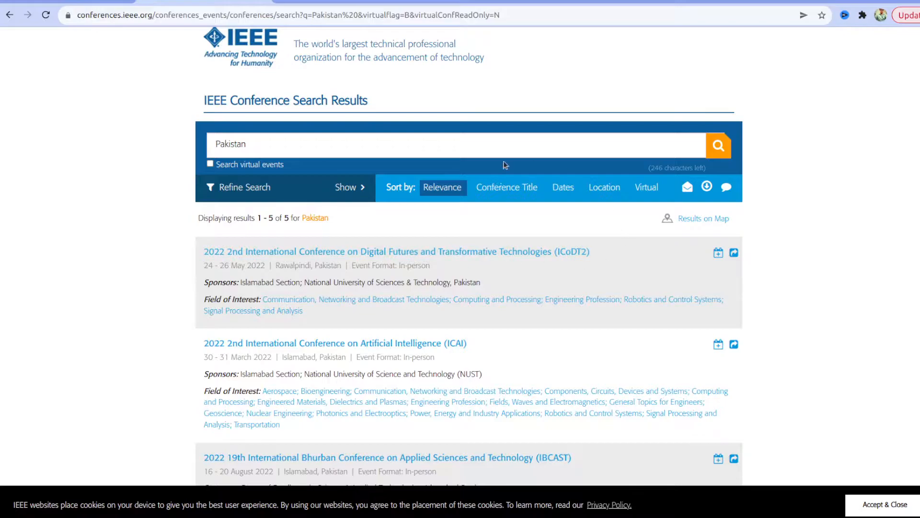
Step: View the 2022 ICoDT2 details and mark its 28 February 2022 call for papers deadline
click(395, 251)
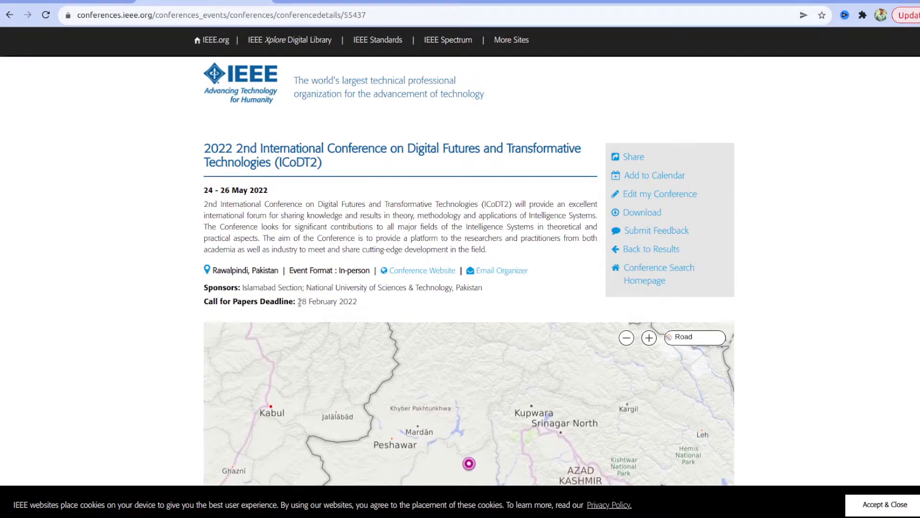
mouse_move(361, 306)
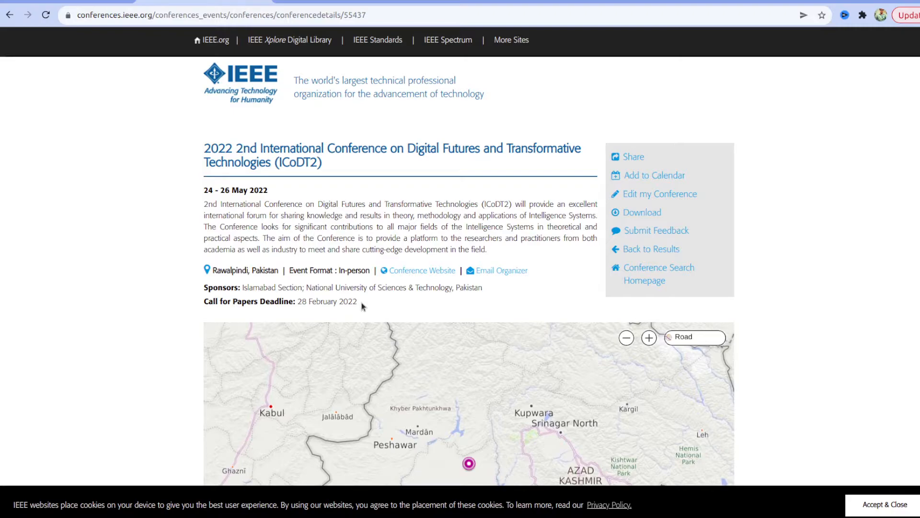
triple_click(281, 301)
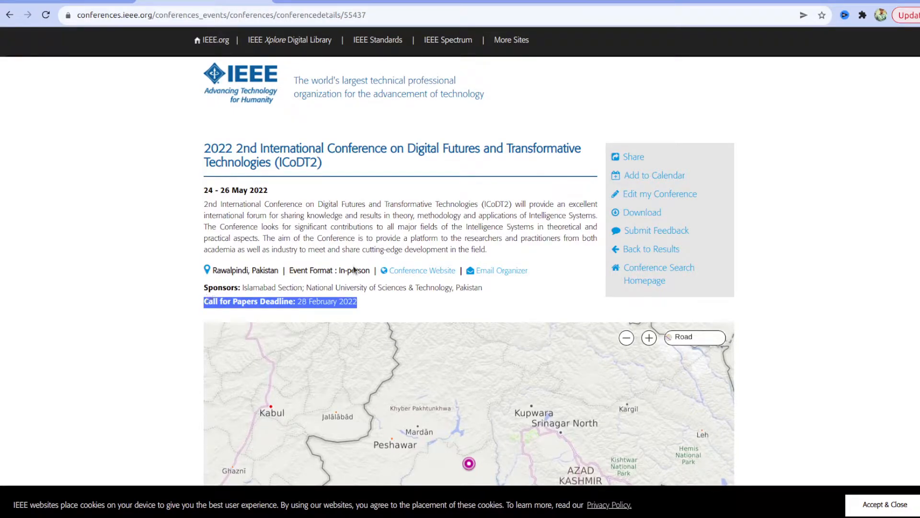
mouse_move(181, 289)
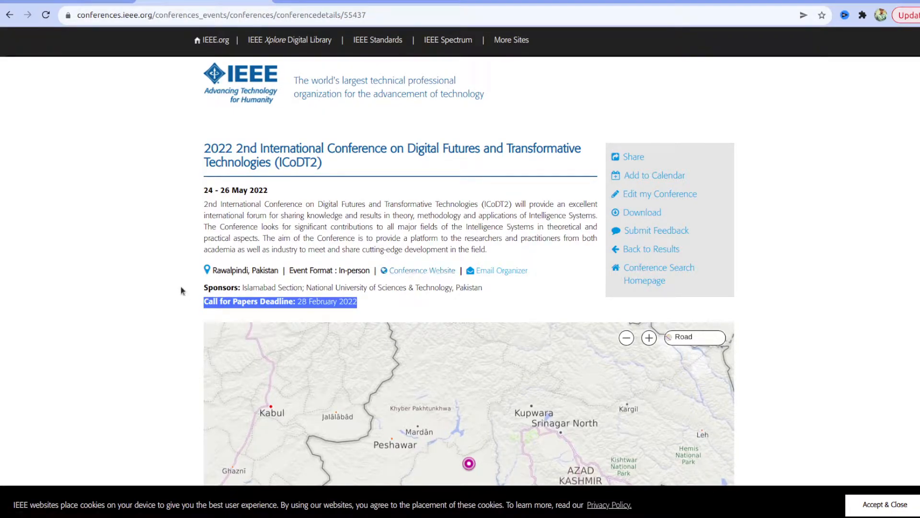
mouse_move(169, 309)
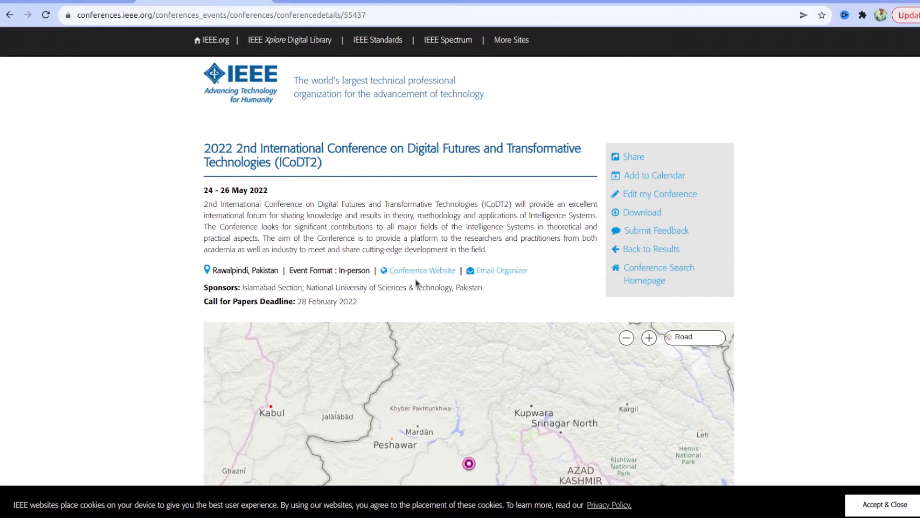
mouse_move(422, 271)
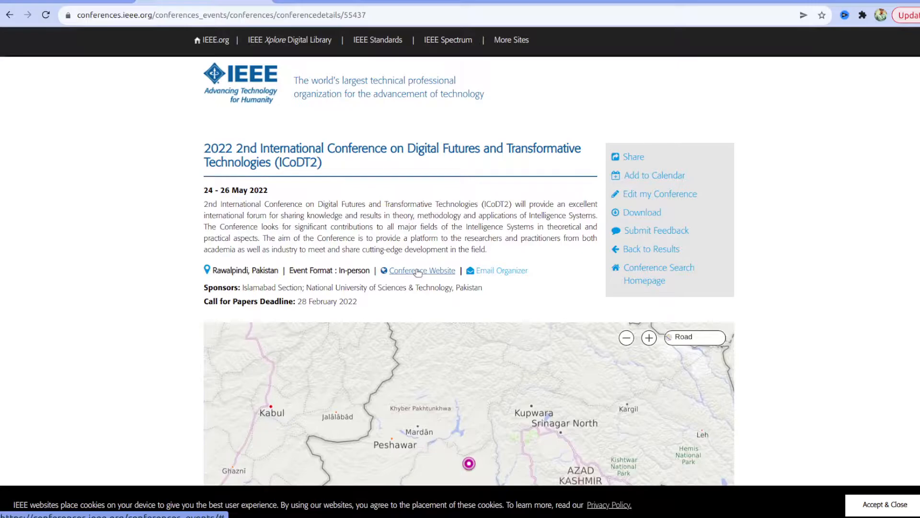
mouse_move(185, 203)
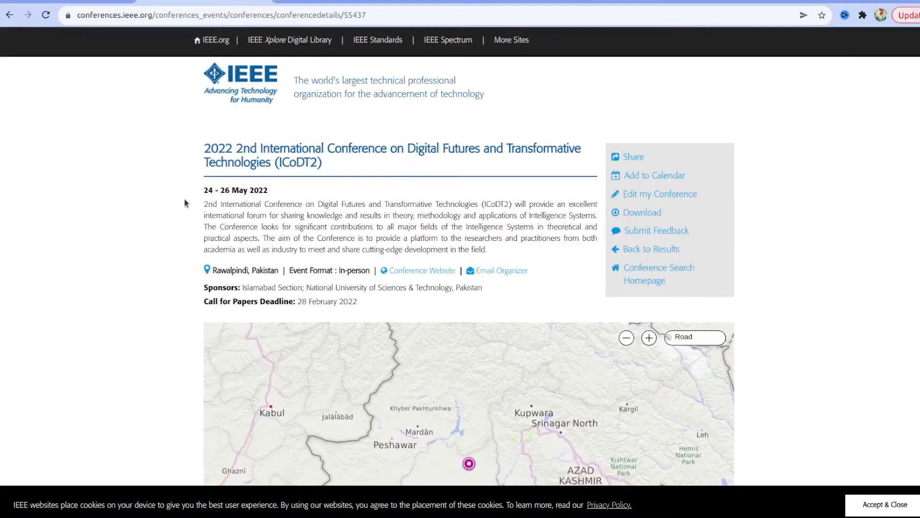
click(421, 271)
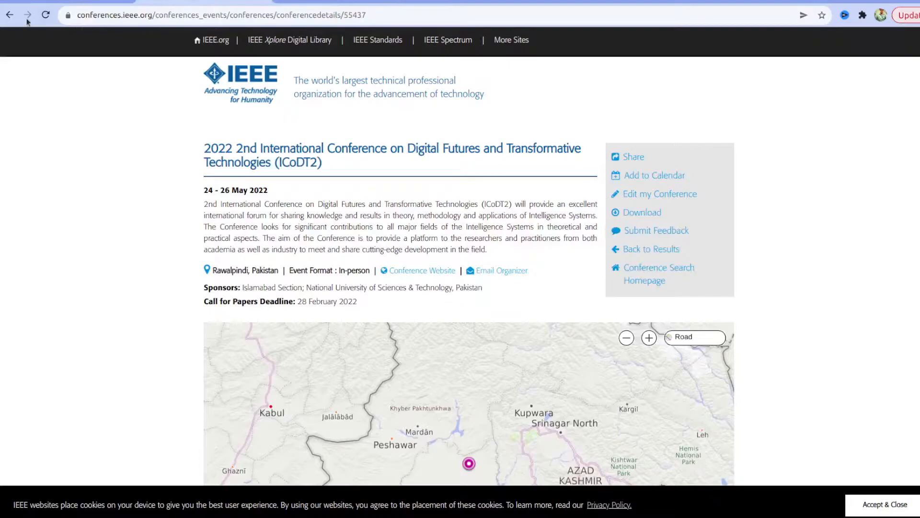
Step: Rerun the Pakistan search with virtual events included, which returns no results
click(10, 15)
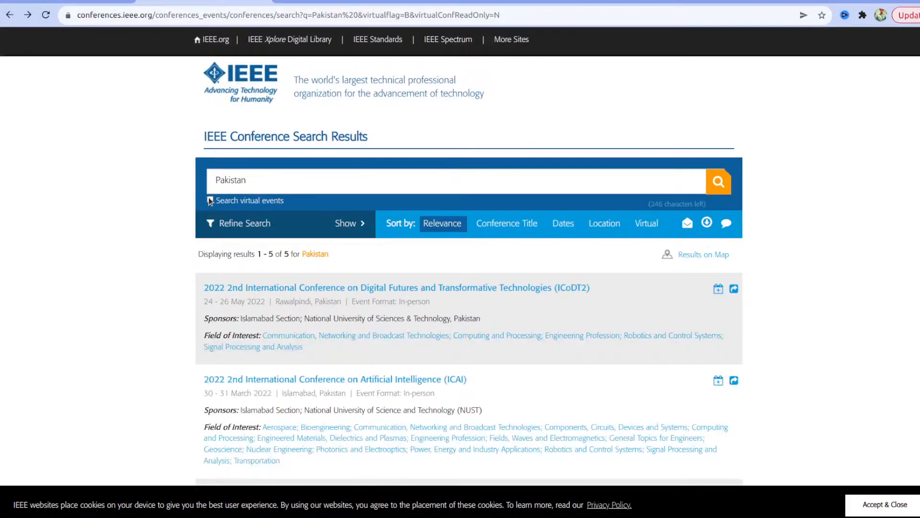
click(210, 200)
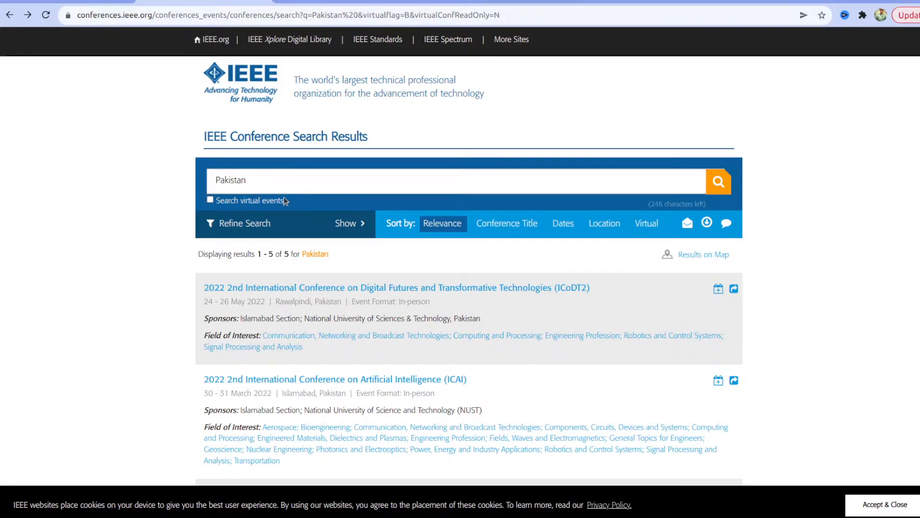
click(210, 199)
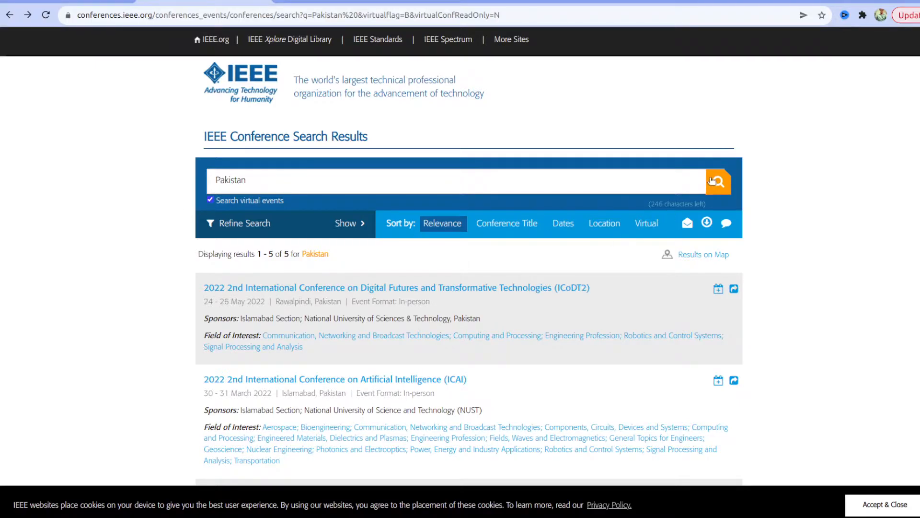
click(718, 181)
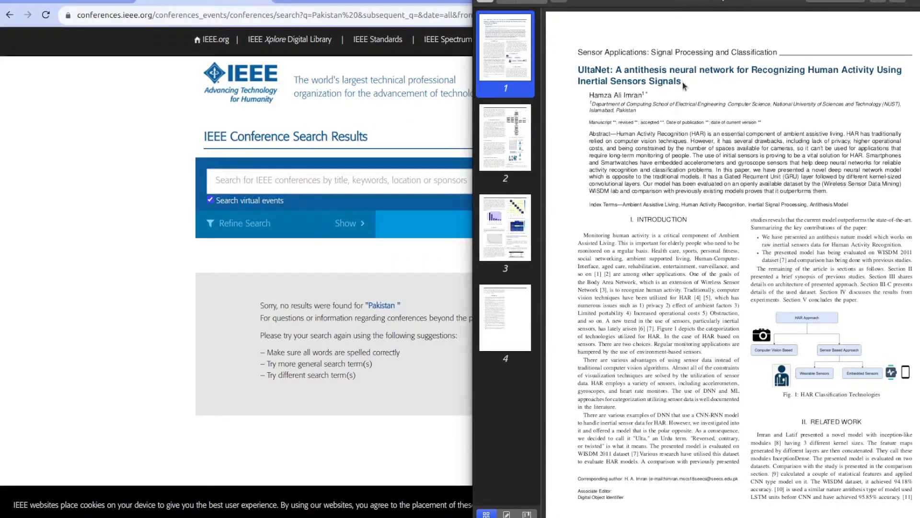
Step: Search conferences for 'Ambient Assistive Living', taken from the paper, finding nothing
double_click(632, 205)
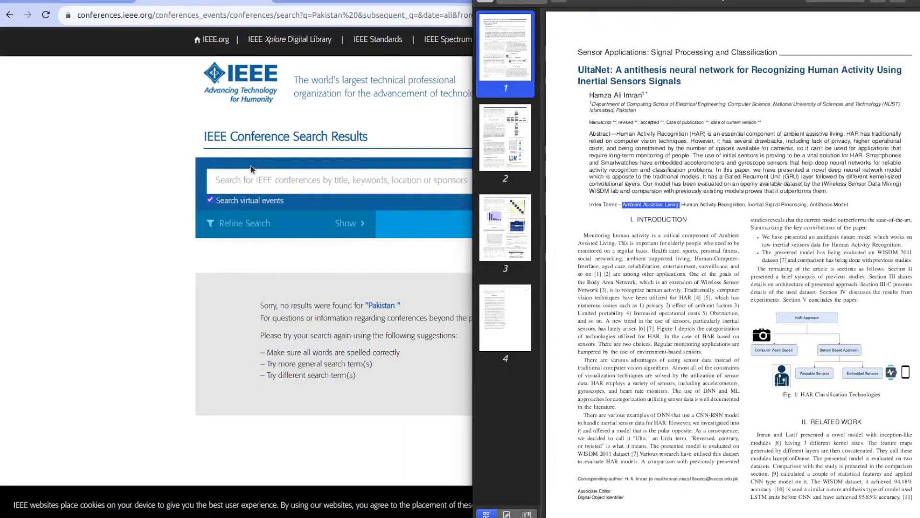
text(Ambient Assistive Living)
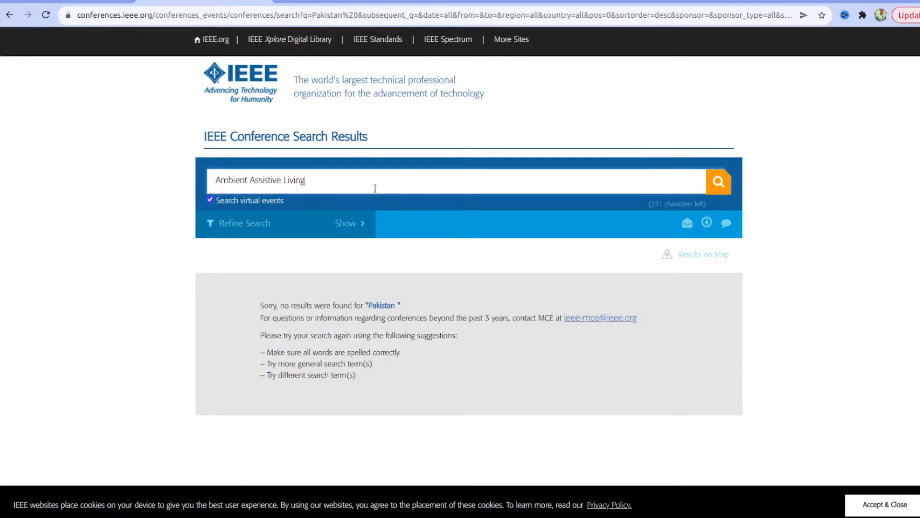
click(718, 181)
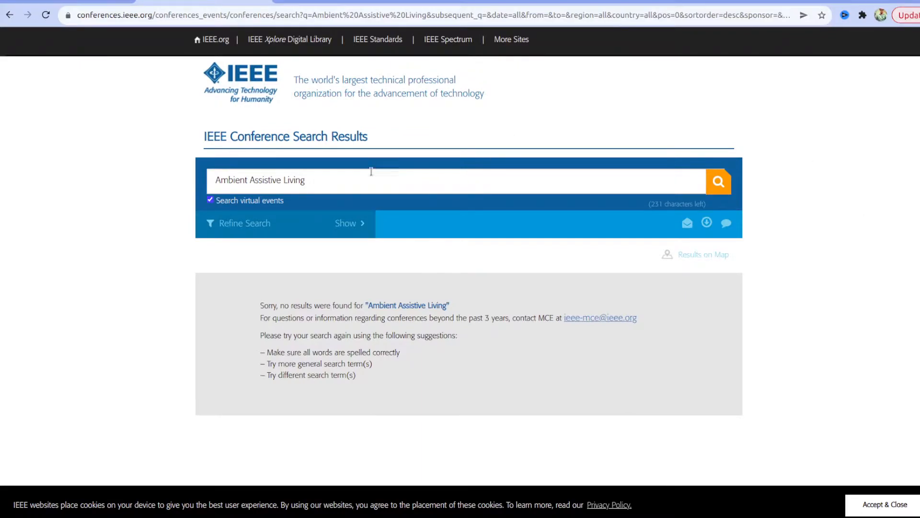
Step: Replace the query with 'Human Activity Recognition' copied from the paper's index terms
double_click(293, 179)
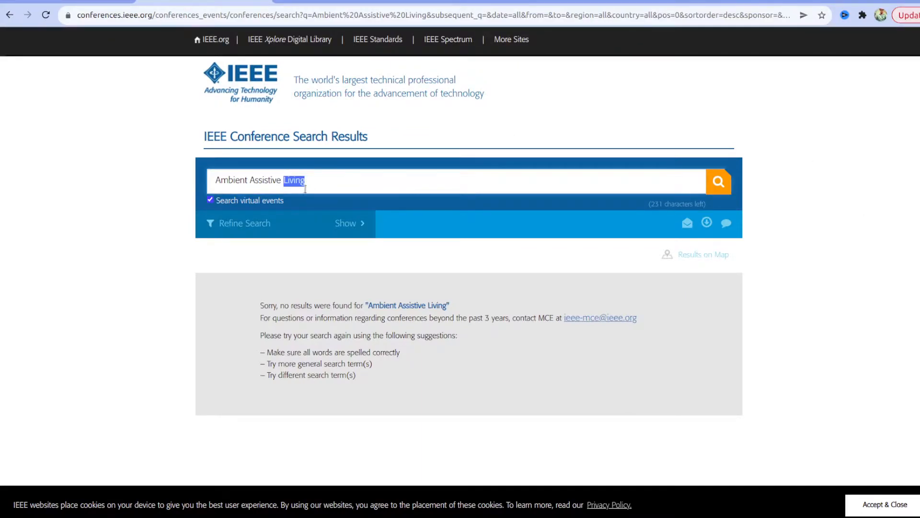
click(210, 200)
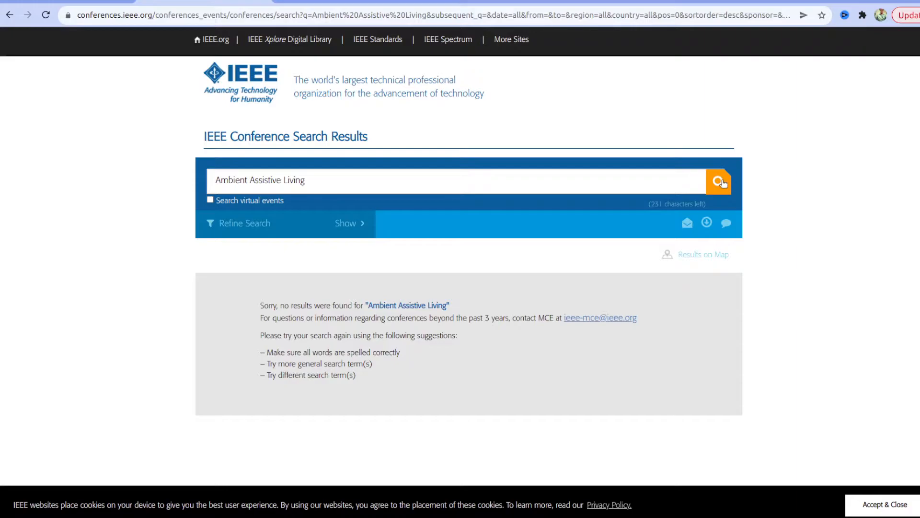
mouse_move(231, 203)
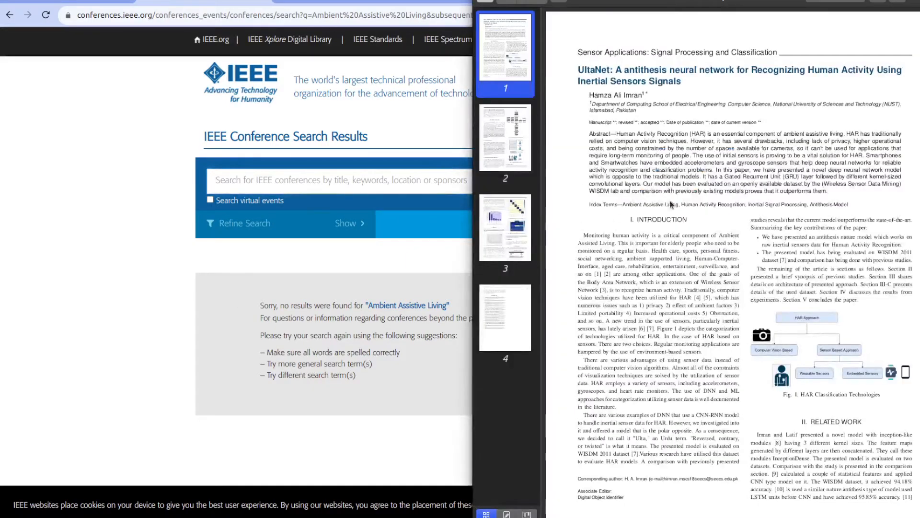
double_click(713, 204)
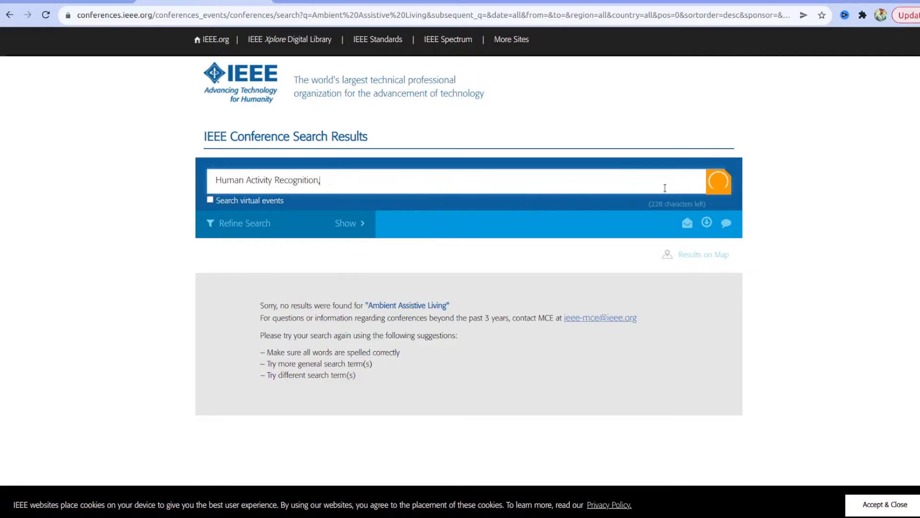
mouse_move(717, 181)
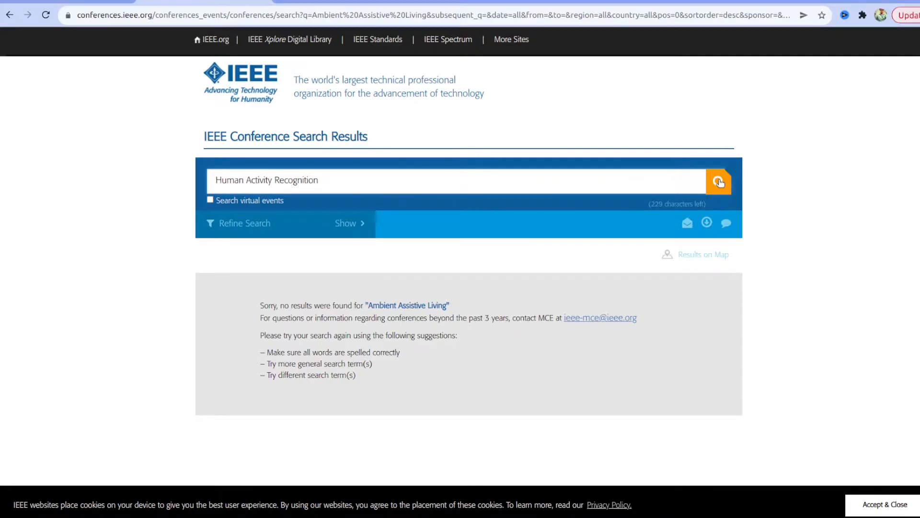
Step: Run the Human Activity Recognition search and view the AmITIC 2022 conference details
click(718, 181)
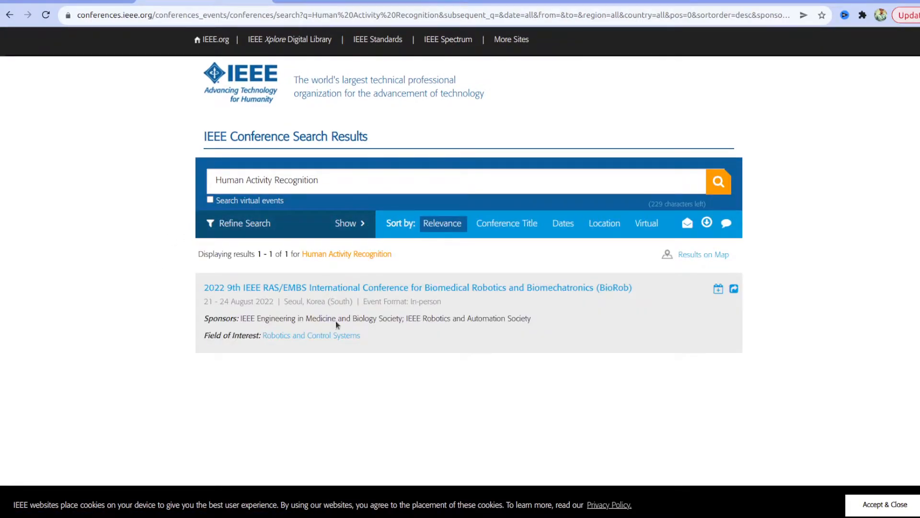
mouse_move(404, 296)
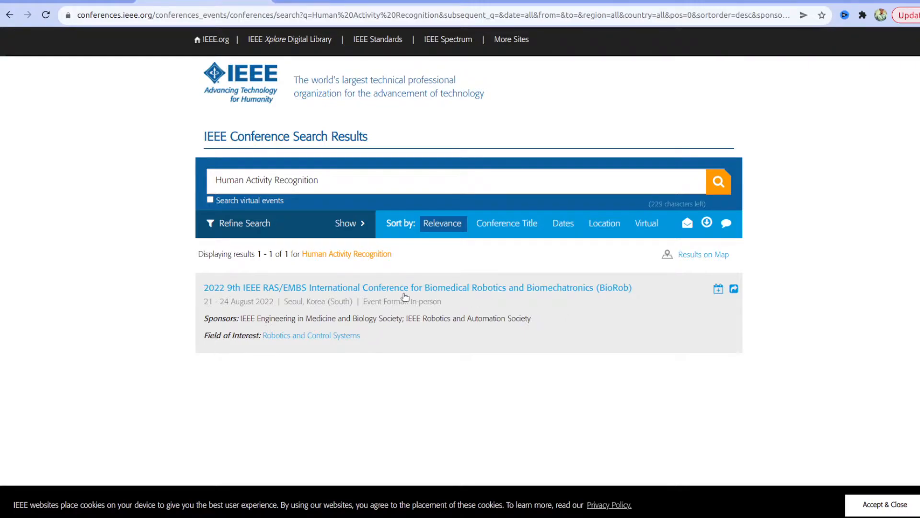
mouse_move(488, 296)
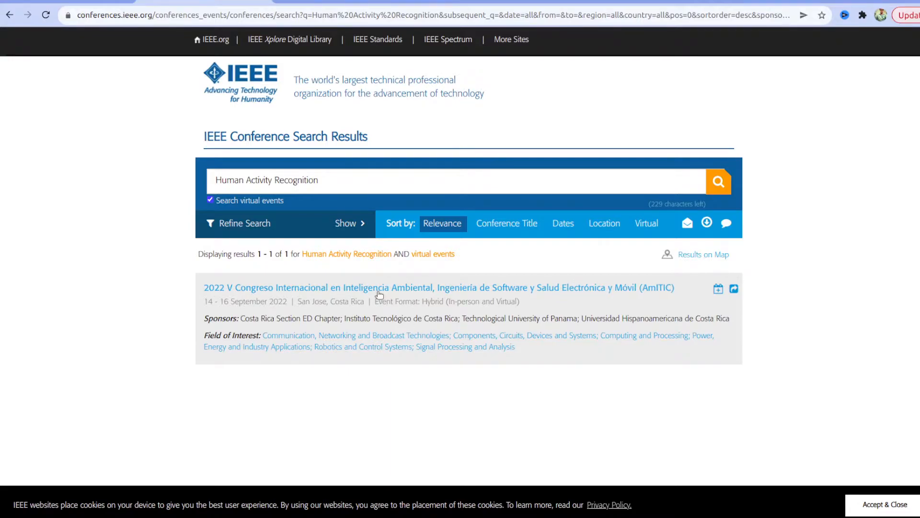
mouse_move(433, 290)
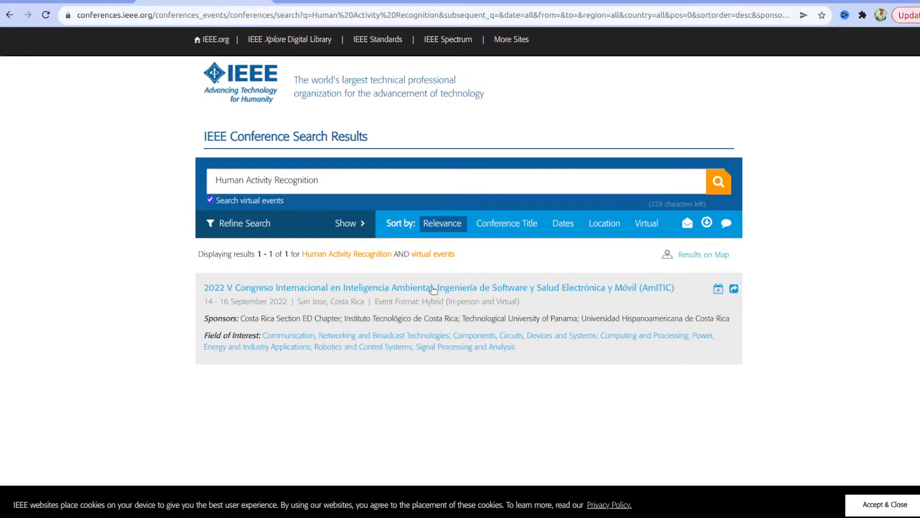
click(438, 288)
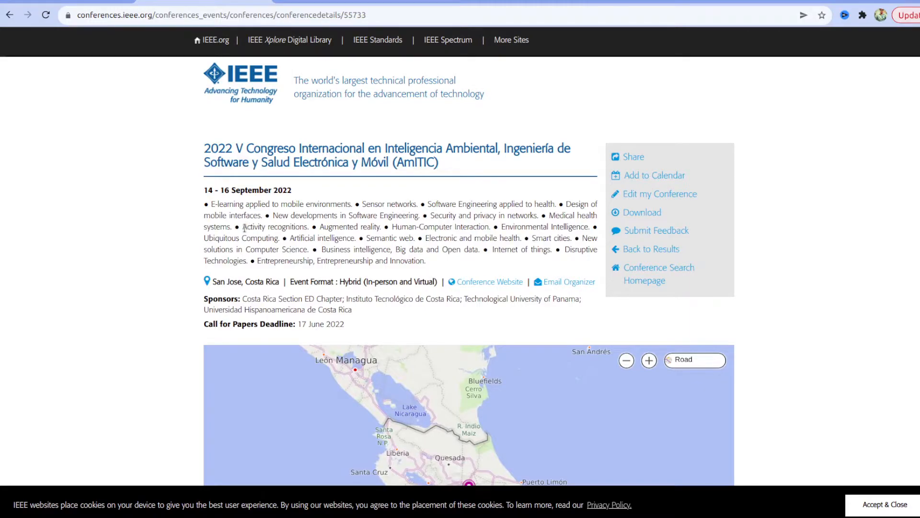
Step: Highlight the AmITIC 2022 call for papers deadline of 17 June 2022
double_click(274, 226)
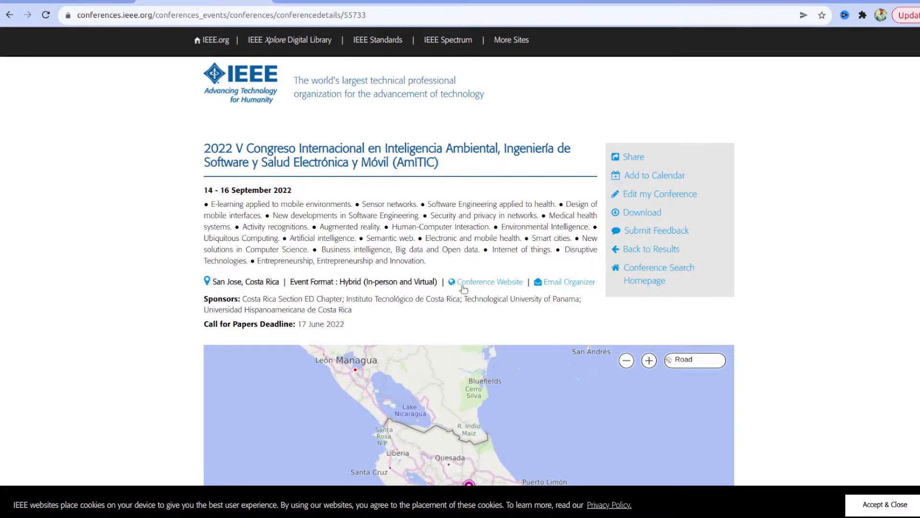
scroll(down, 3)
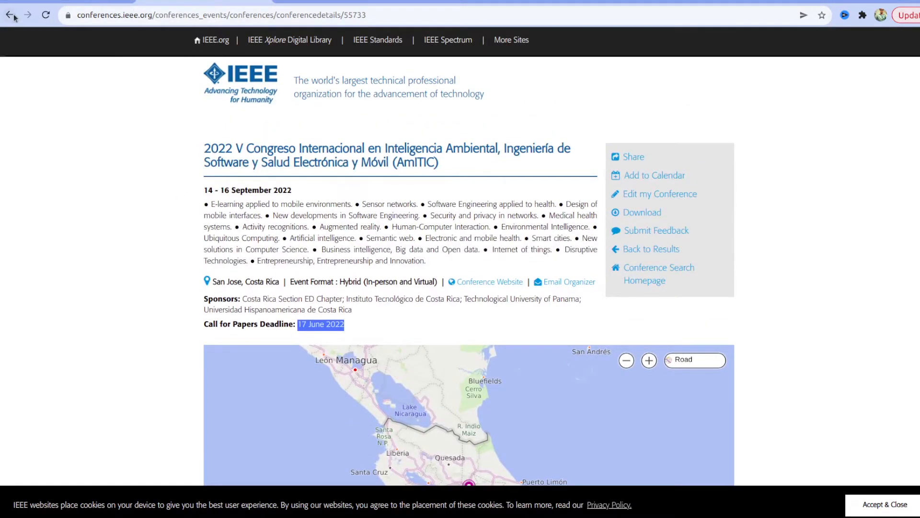
Step: Search for Pakistan again and view the ICETST 2022 details with its 26 June 2022 deadline
click(10, 14)
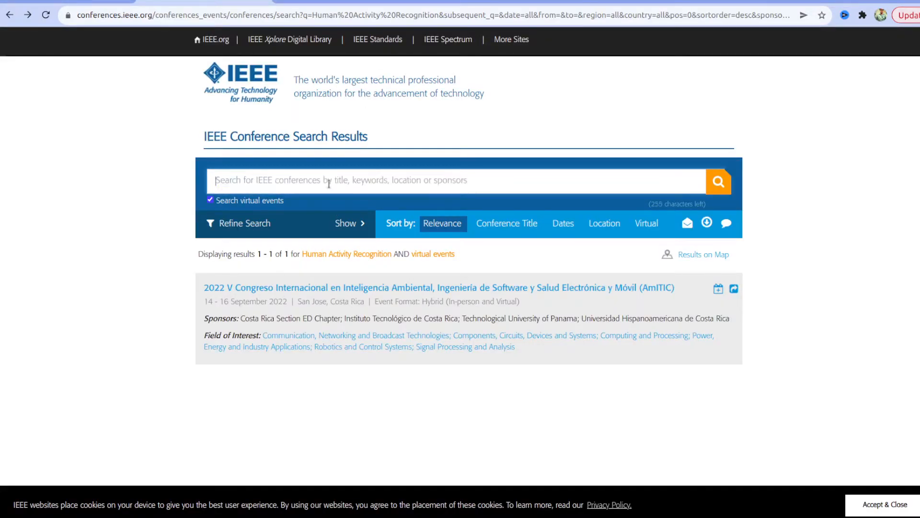
text(c)
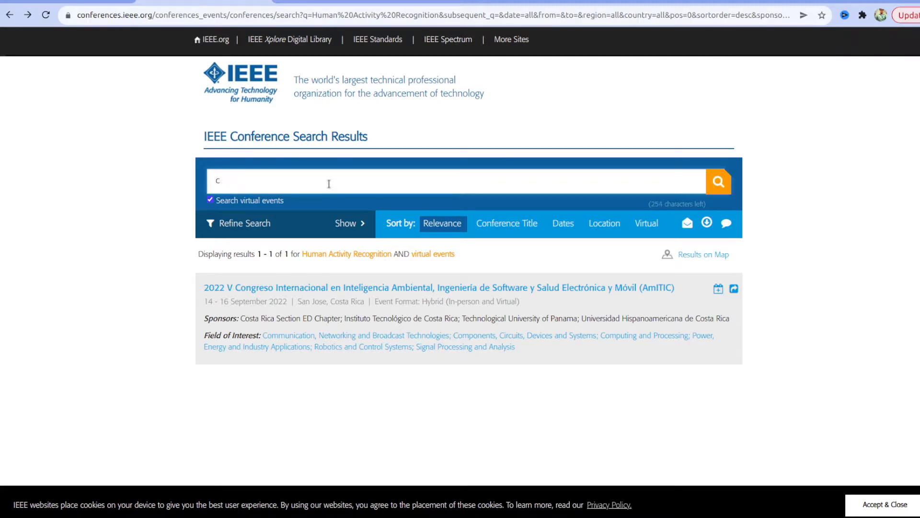
text(Pakistan)
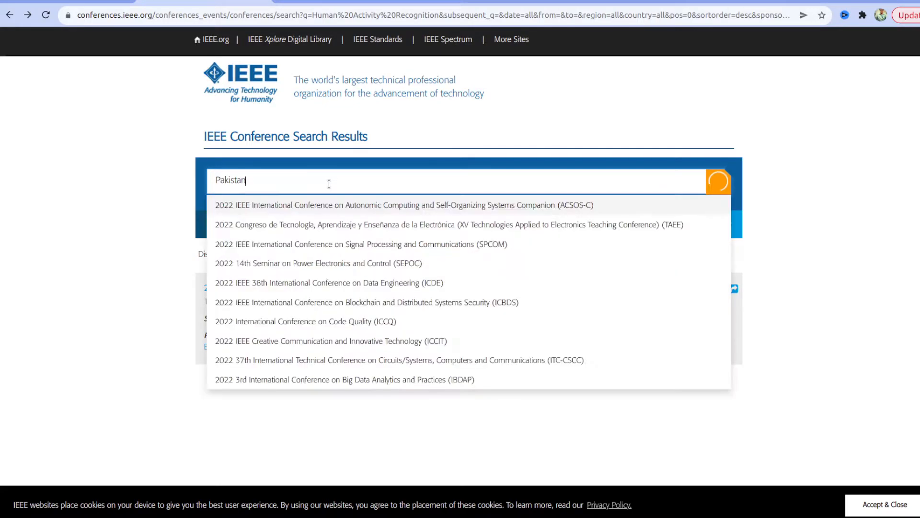
click(718, 181)
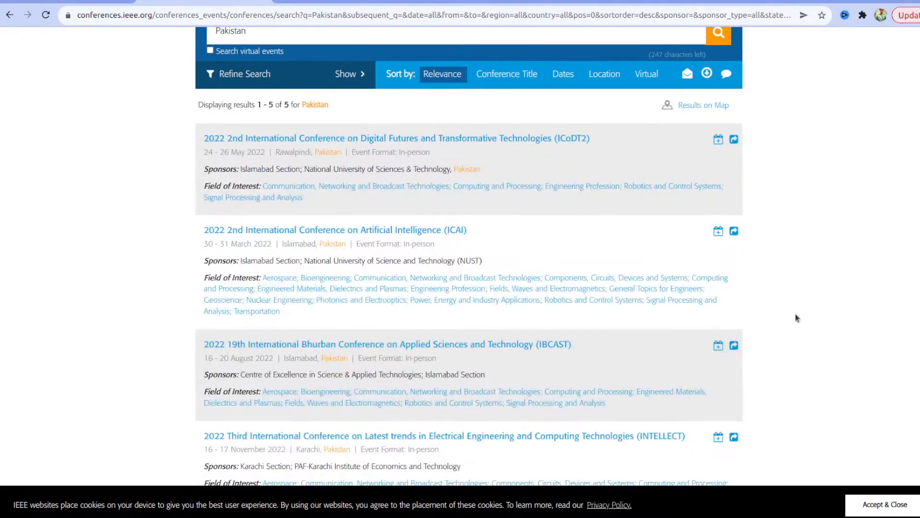
scroll(down, 3)
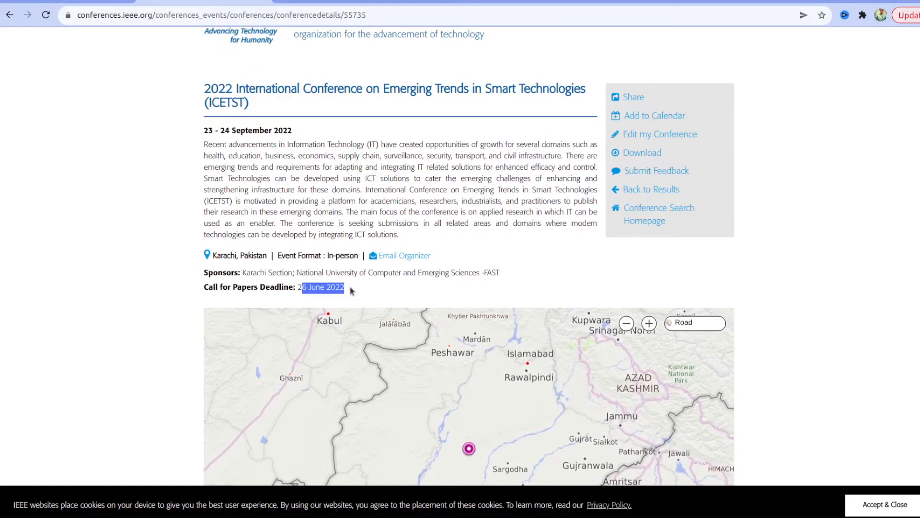
click(332, 203)
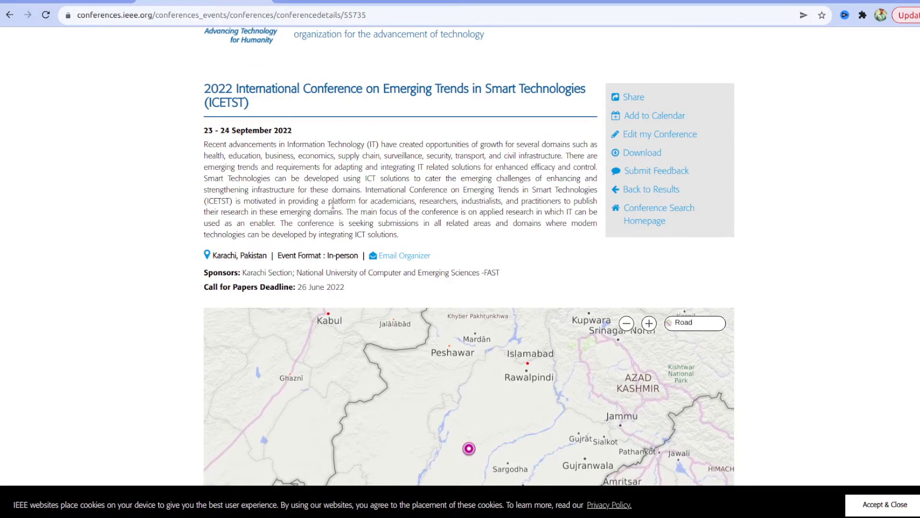
Step: Return to the results list and begin a new query for CVPR
scroll(up, 3)
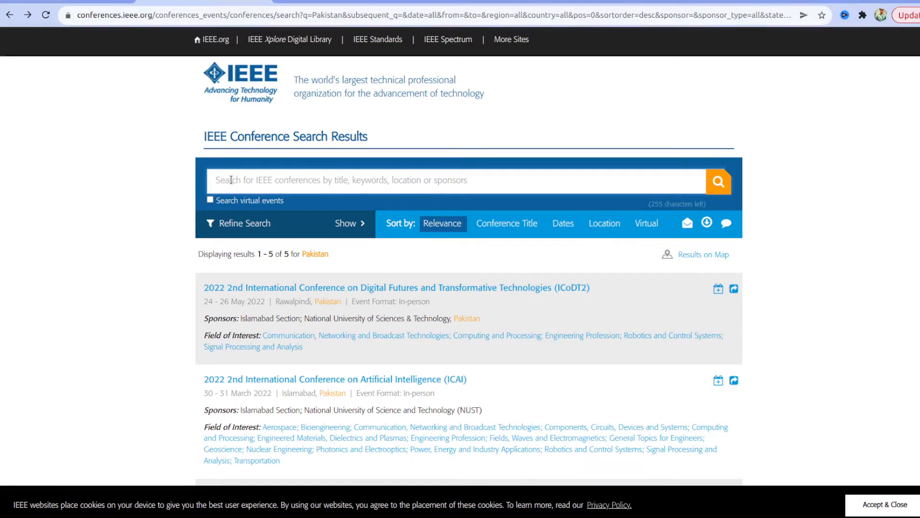
text(CVPR)
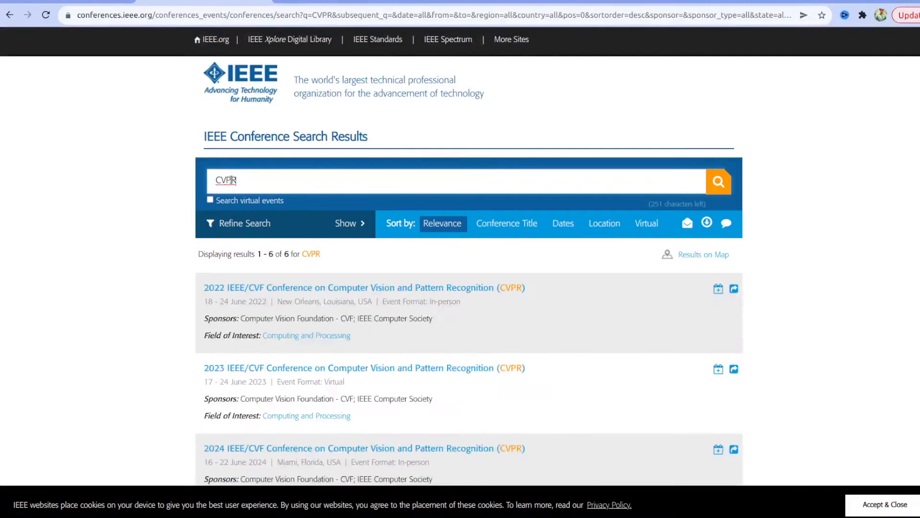
Step: View the 2022 IEEE/CVF CVPR details: New Orleans, 18–24 June 2022
click(352, 286)
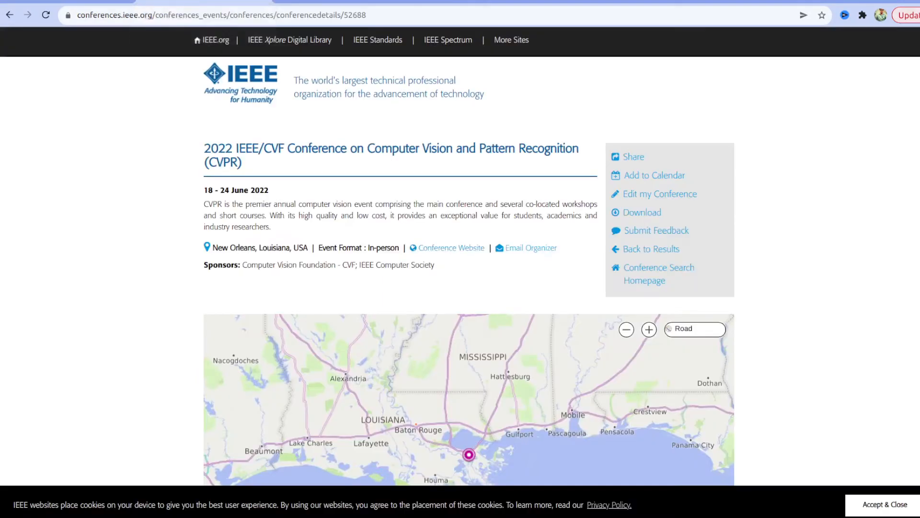
click(450, 247)
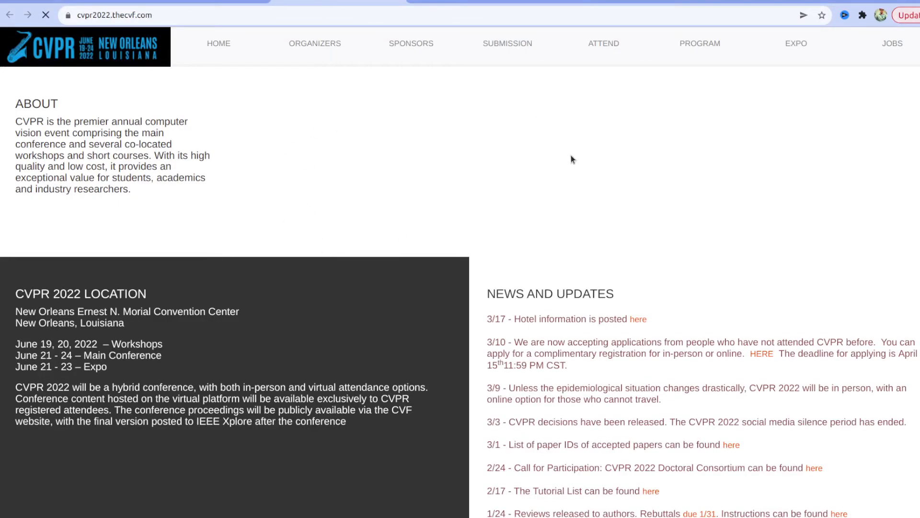
scroll(down, 3)
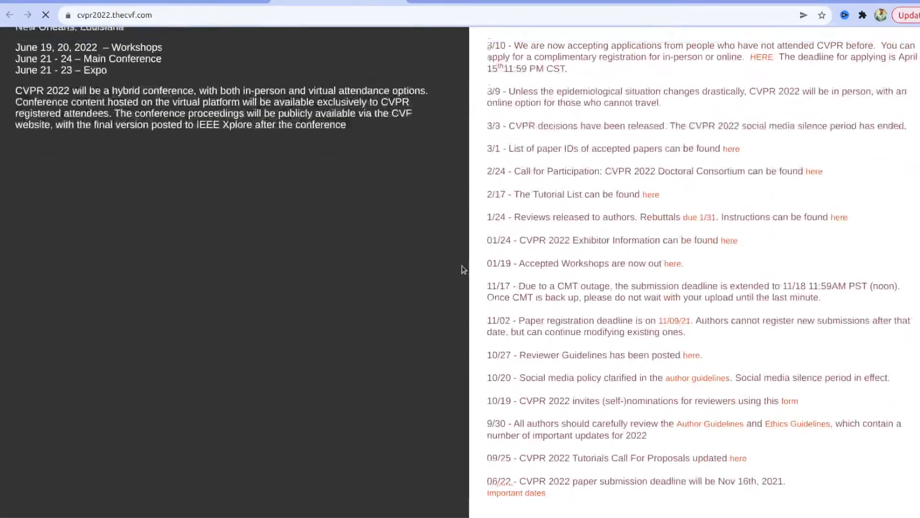
scroll(up, 3)
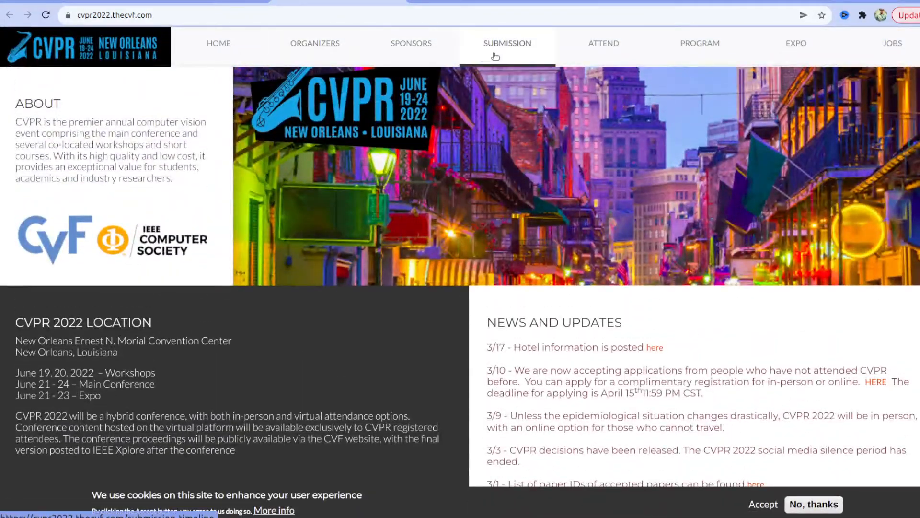
click(507, 43)
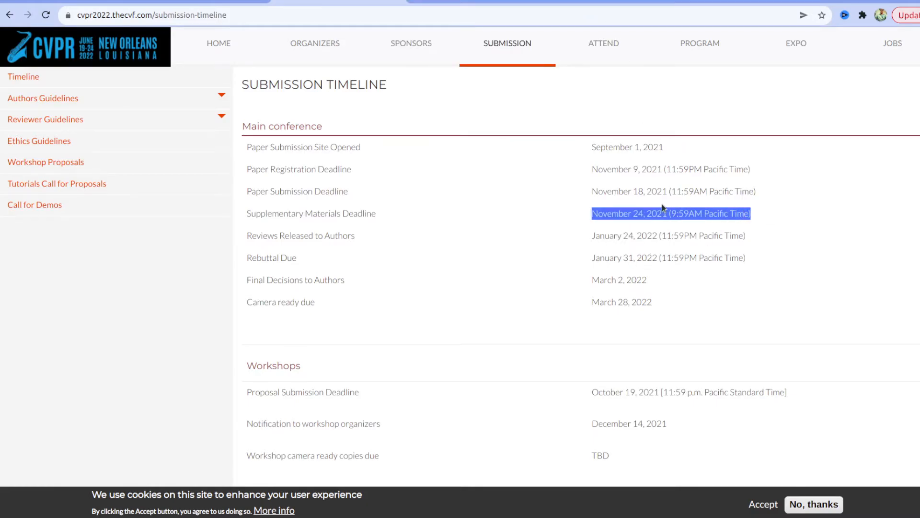
scroll(down, 3)
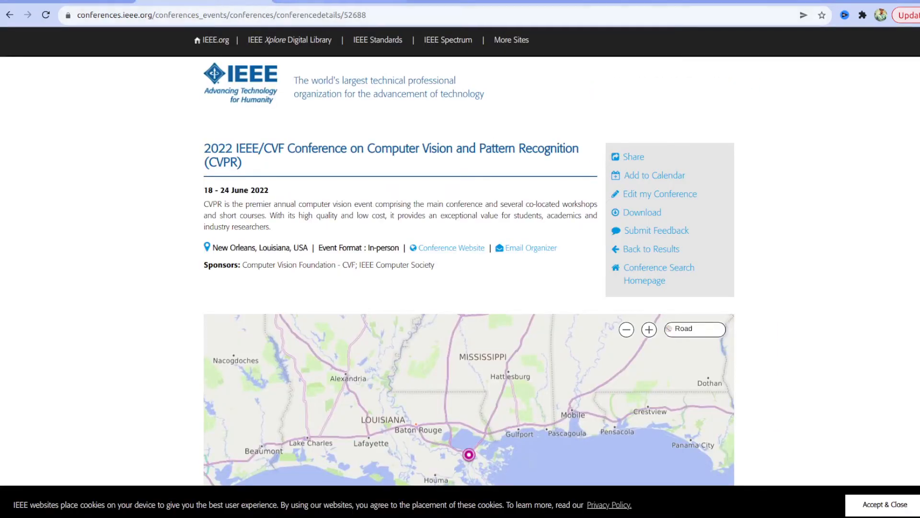
mouse_move(344, 131)
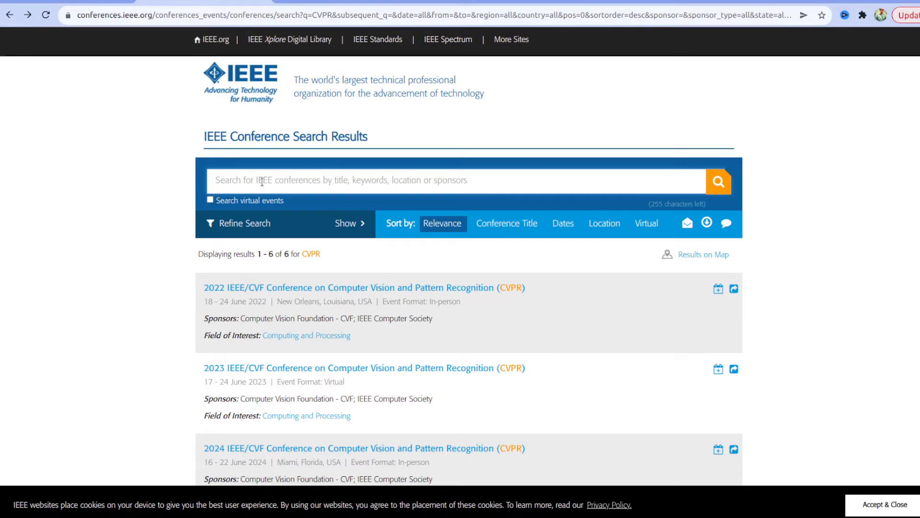
Step: Enter 'Indonesia' as the query and include virtual events in the search
text(Indonas)
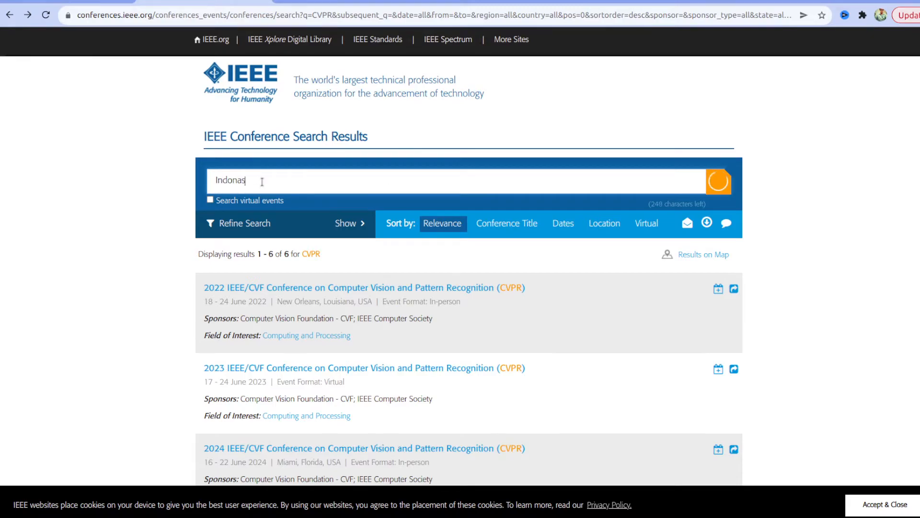
text(ia)
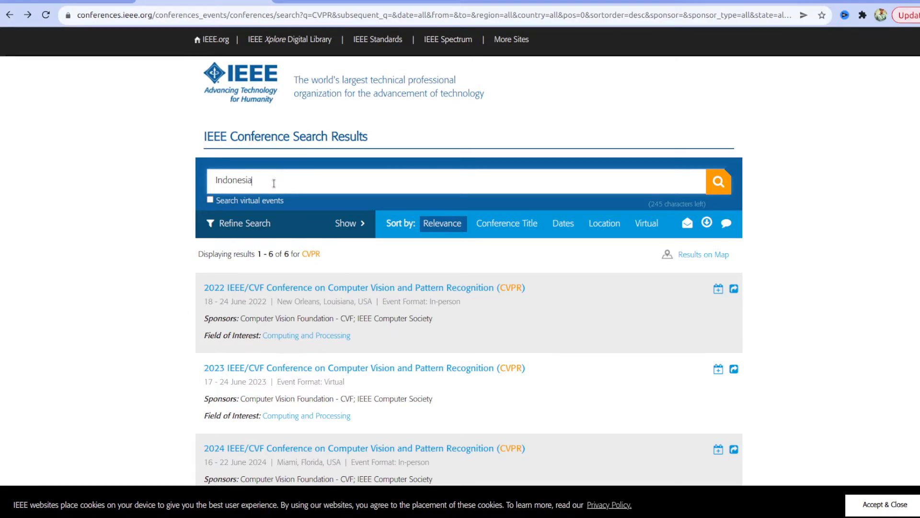
click(210, 199)
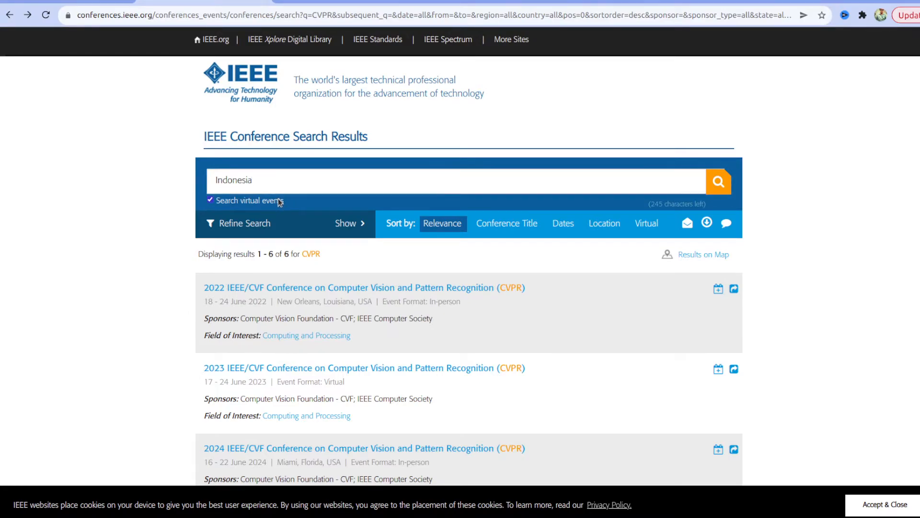
Step: Run the Indonesia search and review the 12 results down to the ICoDSA entry
click(718, 180)
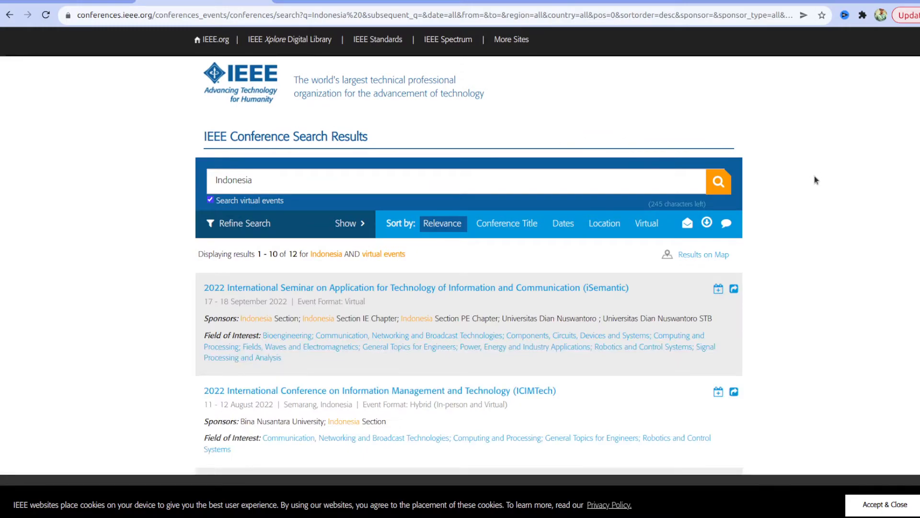
scroll(down, 3)
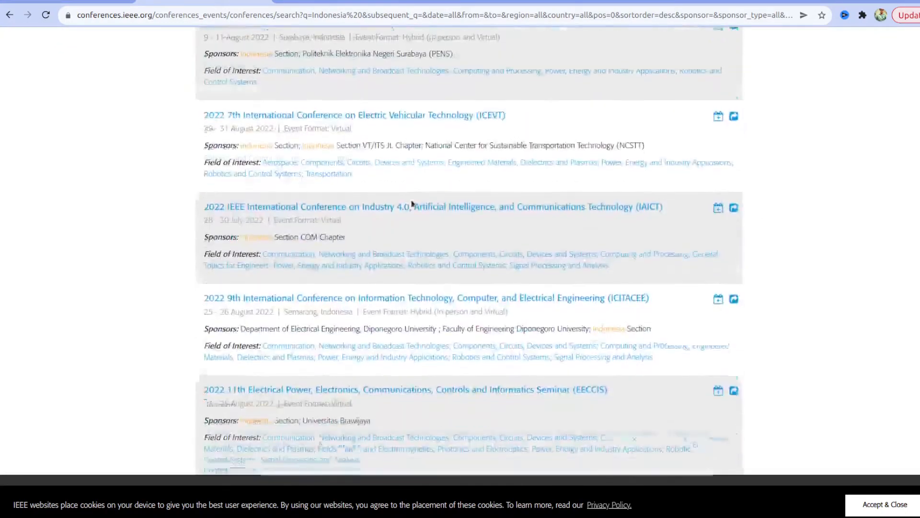
scroll(down, 3)
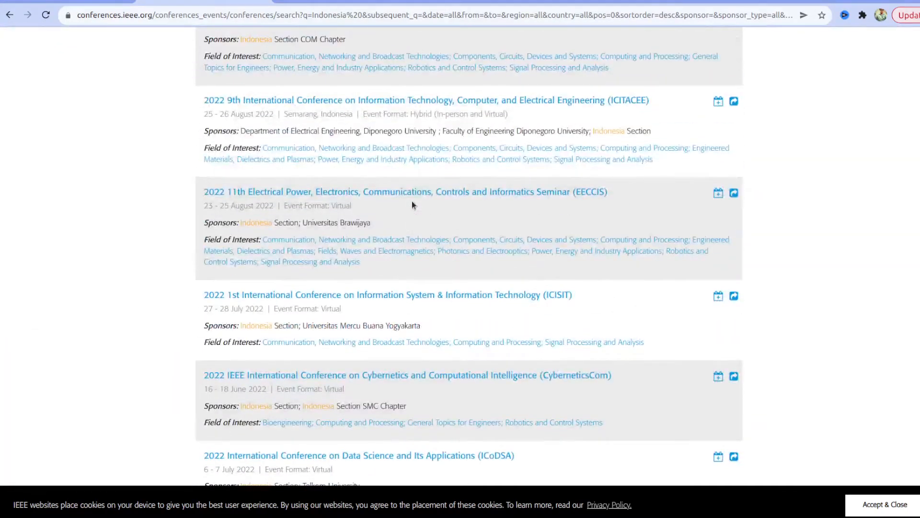
scroll(up, 3)
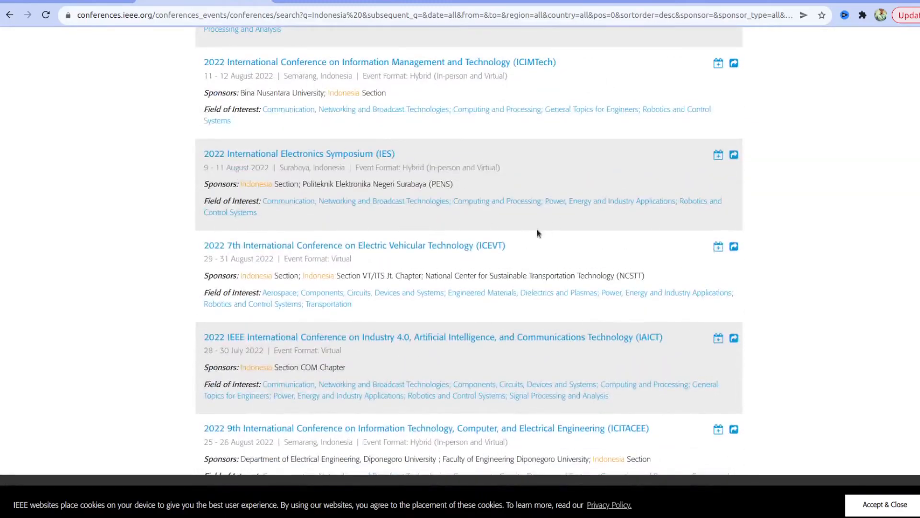
scroll(up, 3)
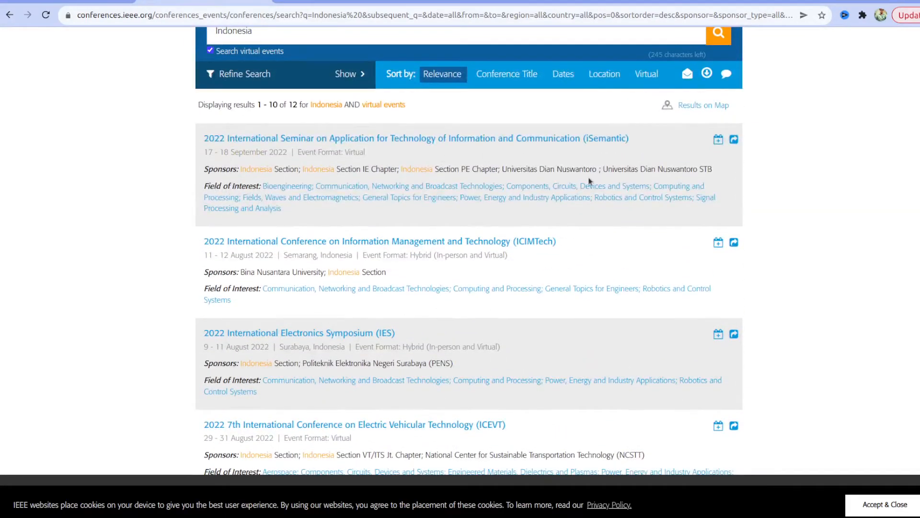
scroll(down, 3)
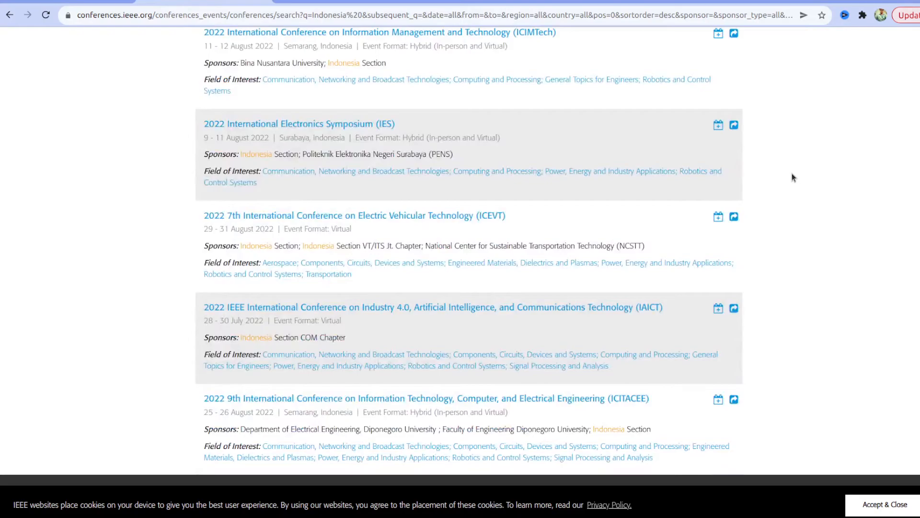
scroll(down, 3)
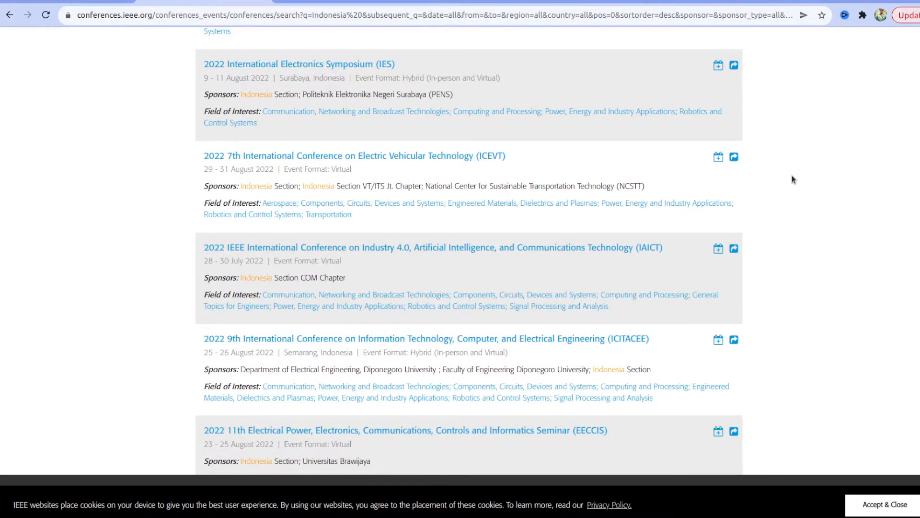
scroll(up, 3)
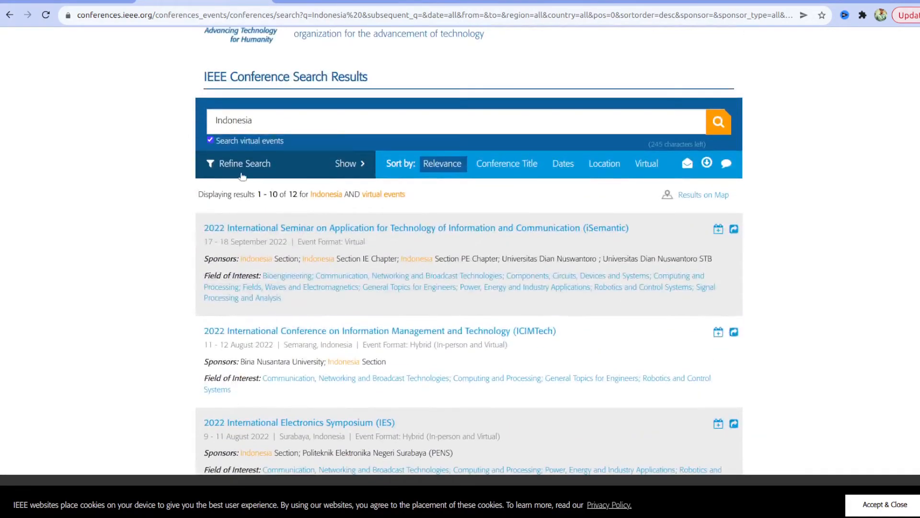
scroll(down, 3)
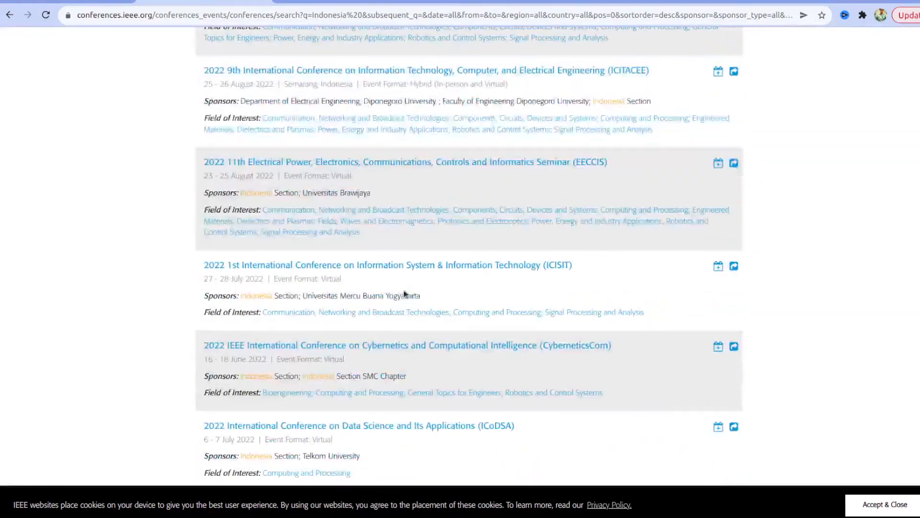
scroll(down, 3)
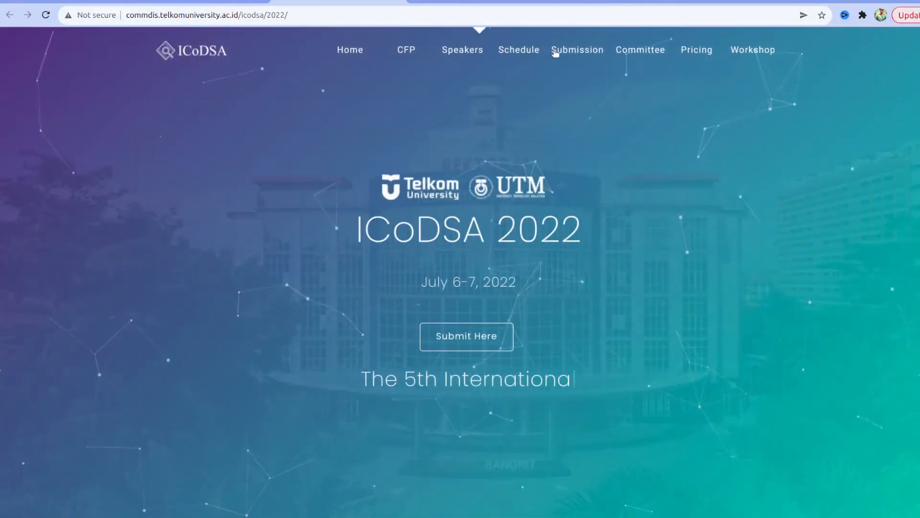
mouse_move(668, 66)
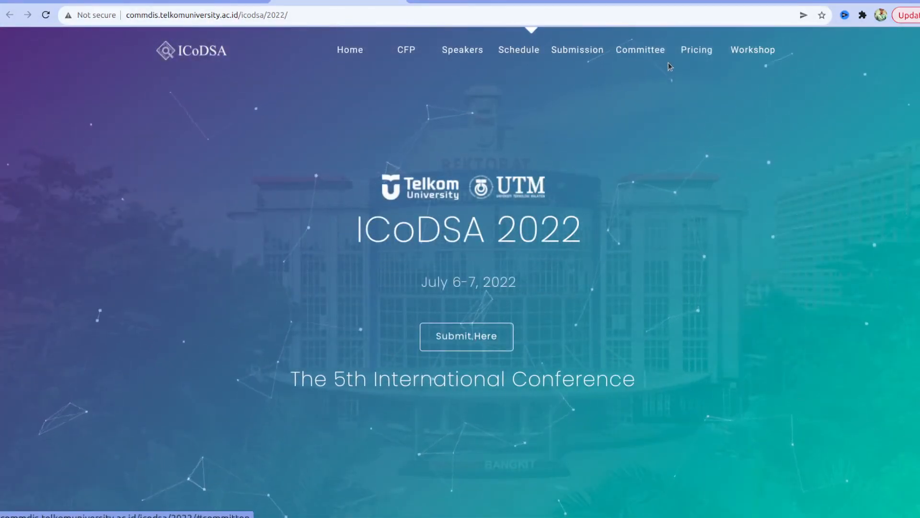
Step: Review the ICoDSA 2022 pricing cards, noting the $200 student short paper fee
click(696, 49)
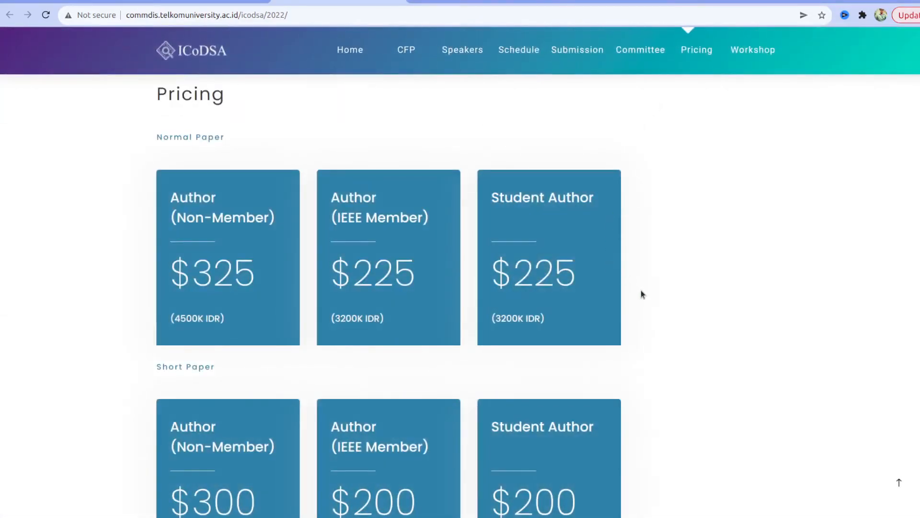
scroll(down, 3)
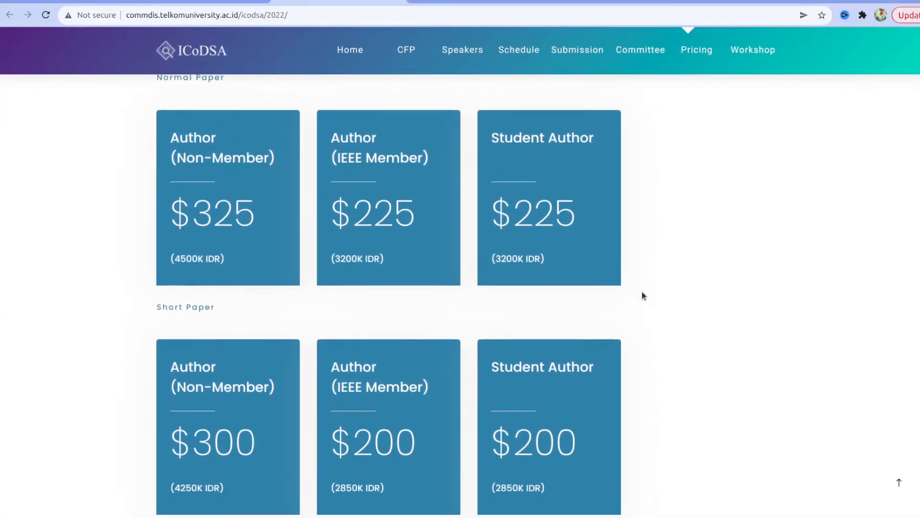
scroll(up, 3)
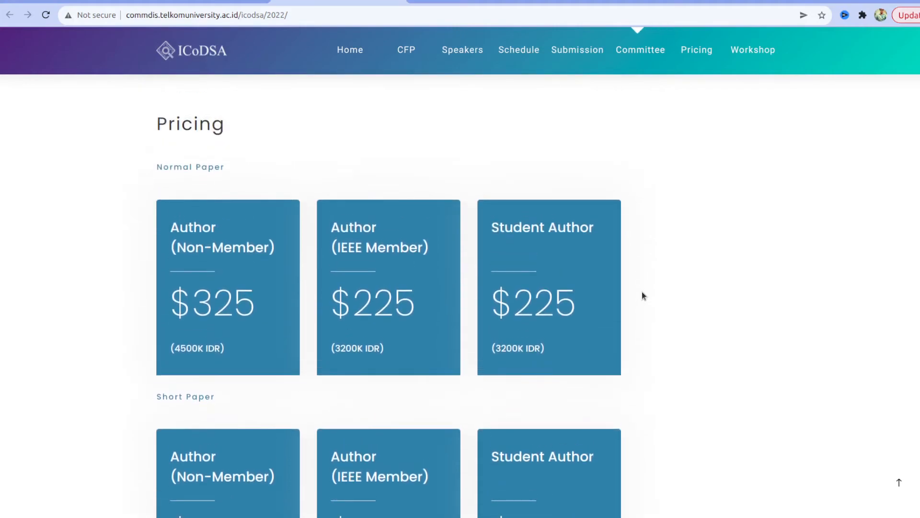
scroll(down, 3)
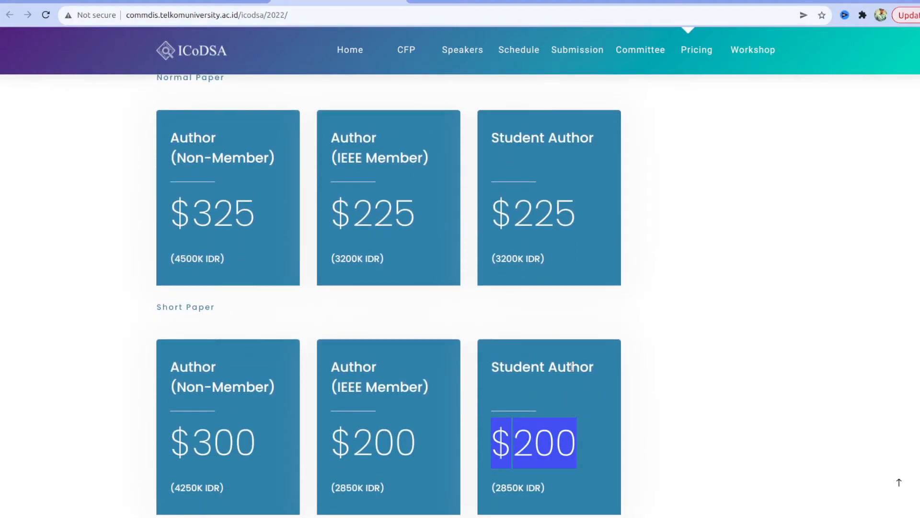
scroll(up, 3)
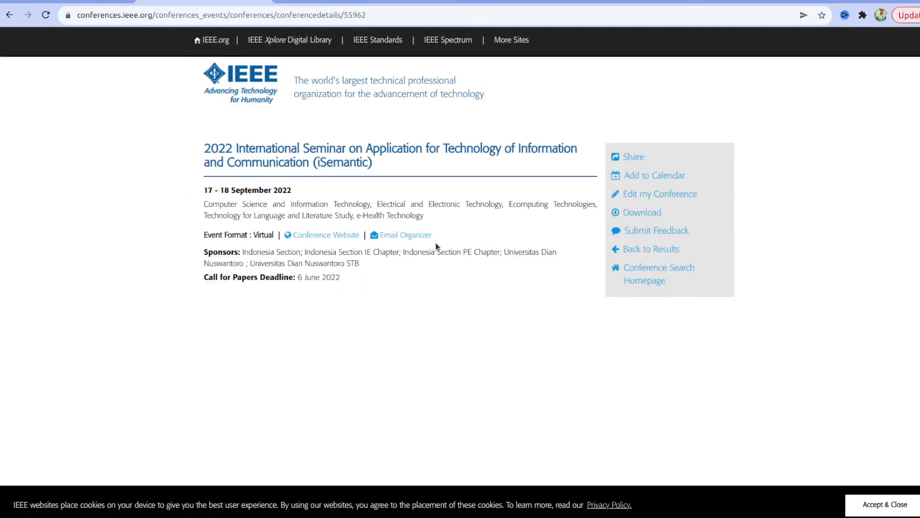
Step: Go to the iSemantic 2022 conference's own website from its IEEE details page
click(326, 234)
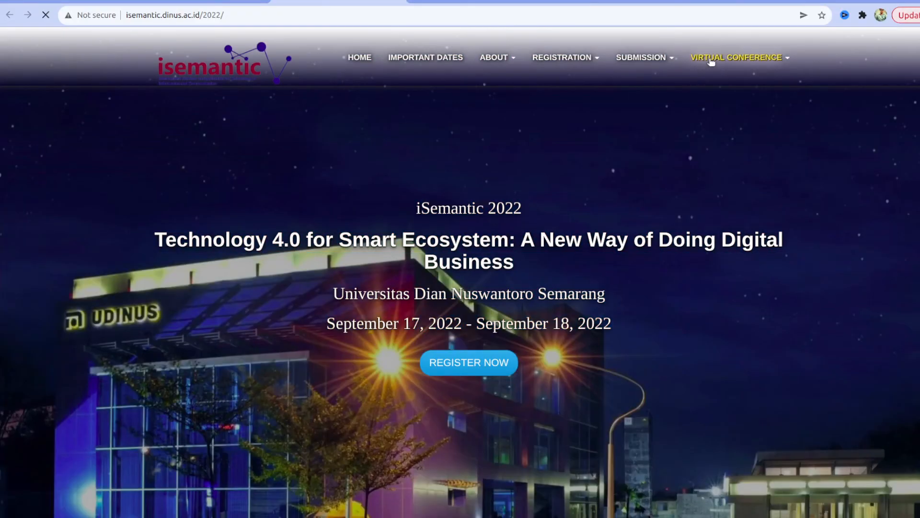
Step: Reach the iSemantic 2022 registration fee page via Registration > Register
click(588, 56)
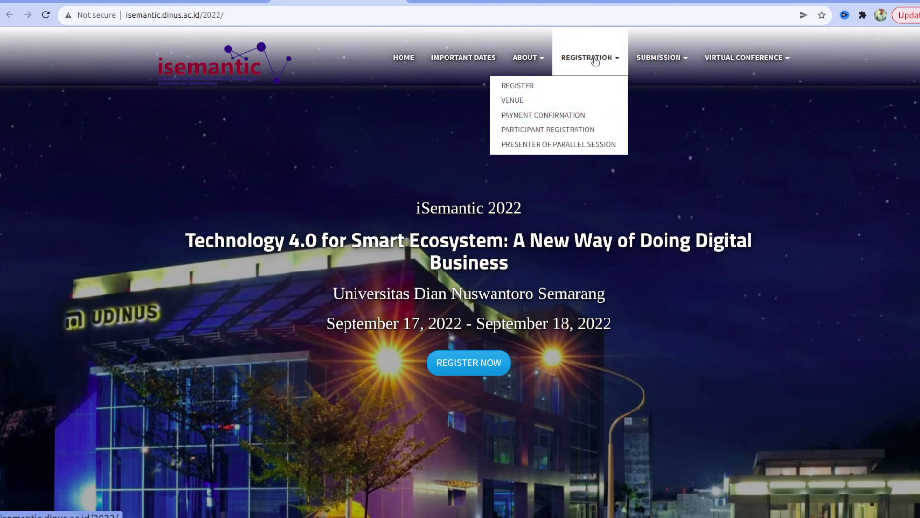
mouse_move(569, 80)
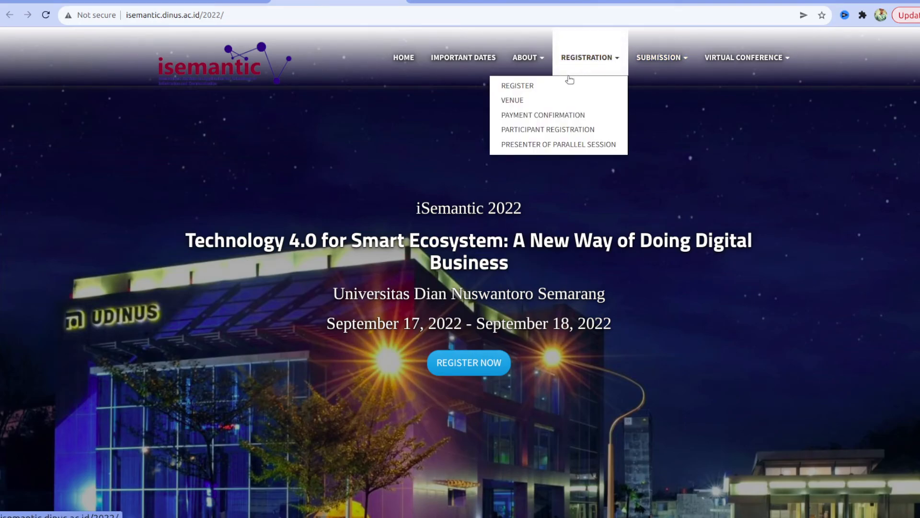
click(516, 85)
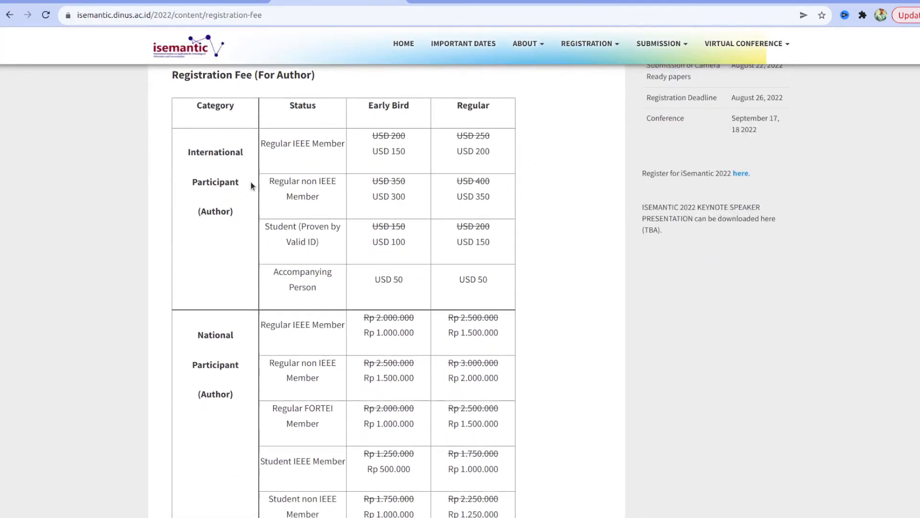
mouse_move(211, 187)
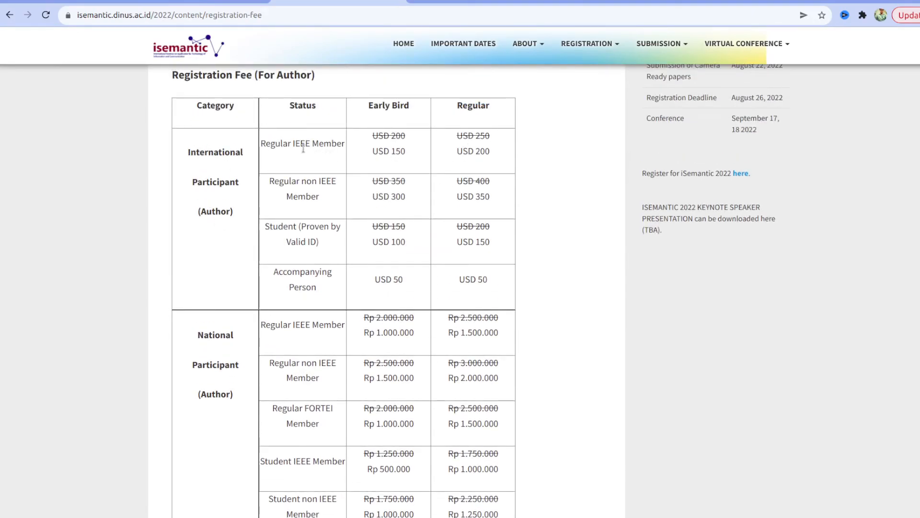
mouse_move(466, 247)
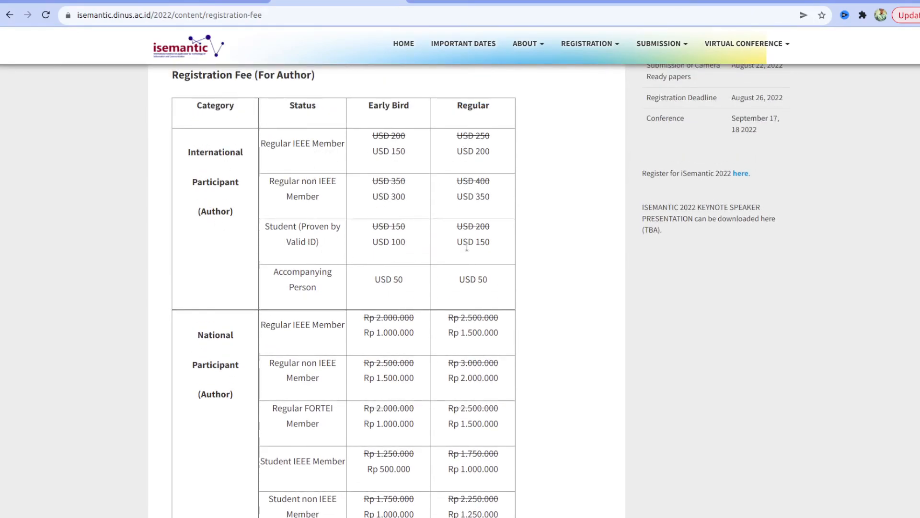
Step: Highlight the USD 150 student regular fee, then return to the iSemantic IEEE listing
double_click(472, 242)
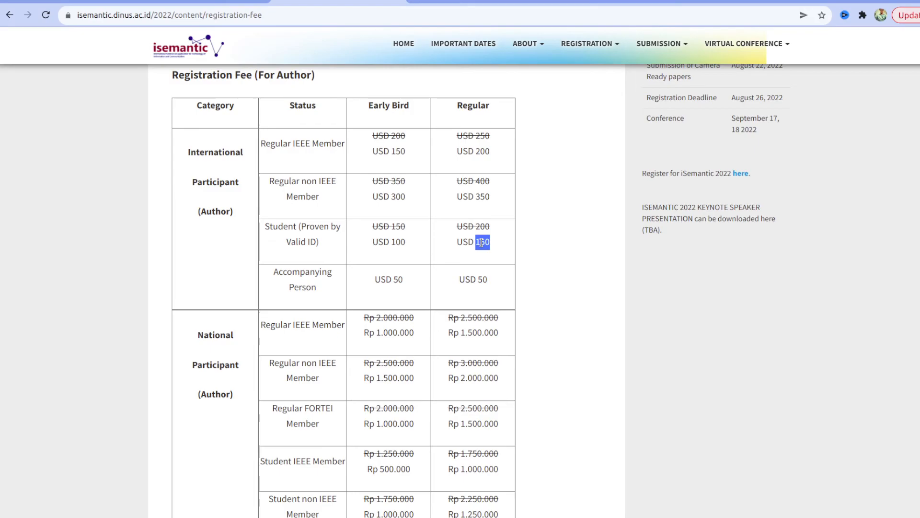
scroll(up, 3)
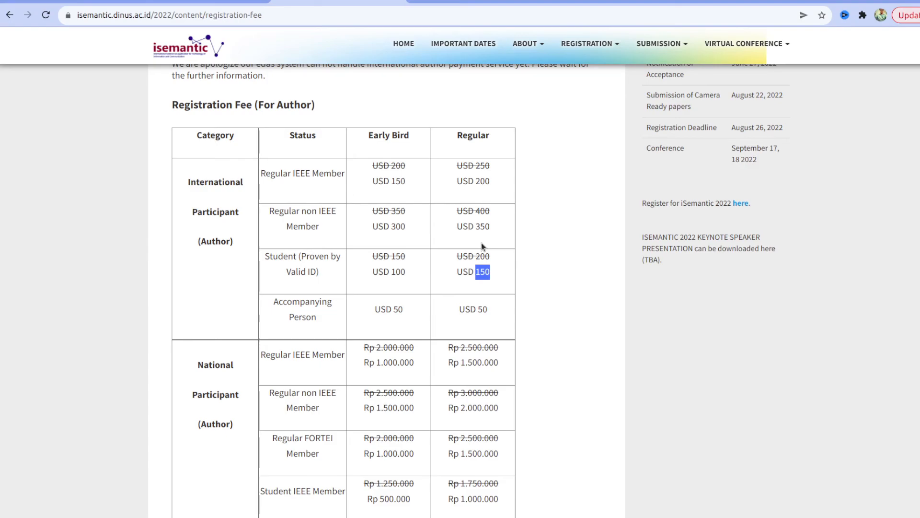
click(740, 203)
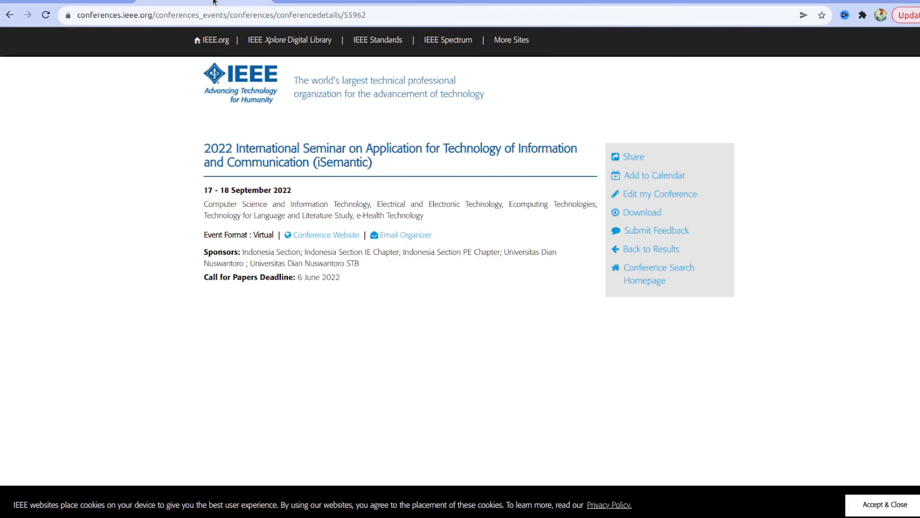